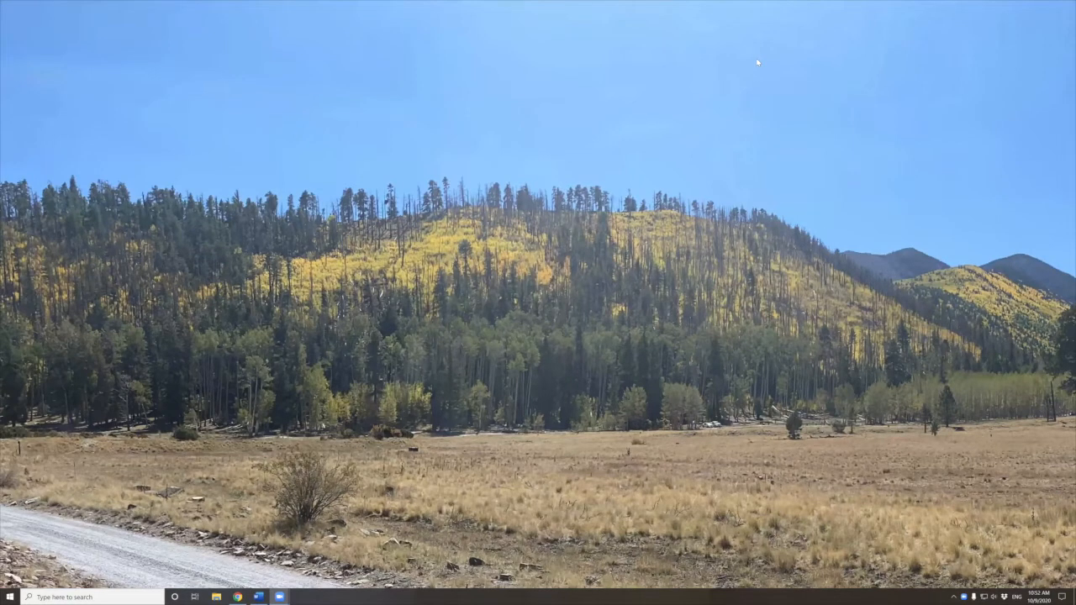
{"action": "mouse_move", "coordinate": [528, 575]}
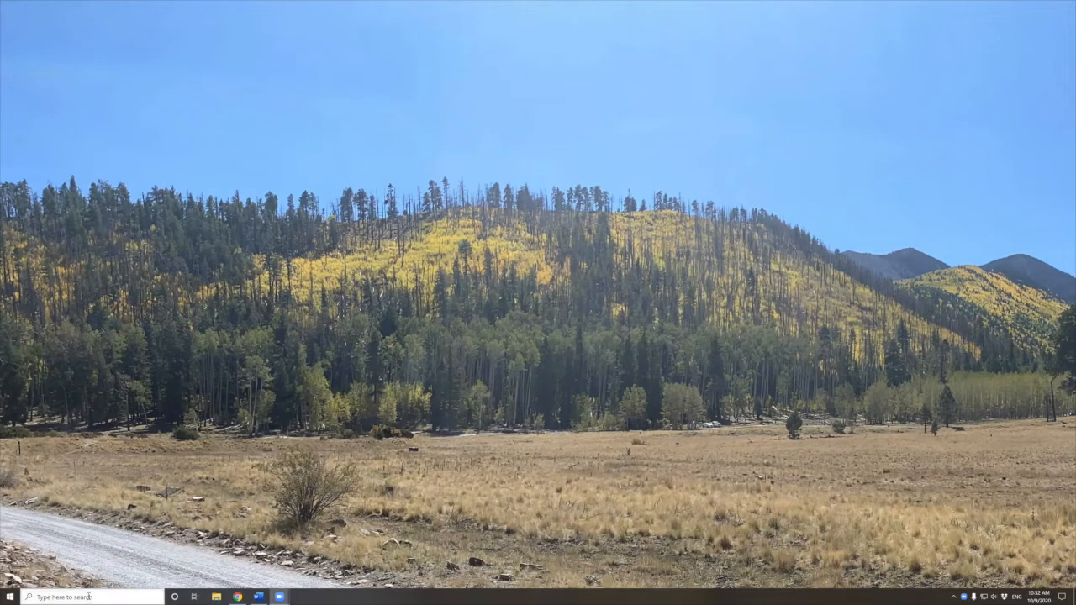
Launch Windows PowerShell ISE from the Start menu search for 'powe'.
{"action": "left_click", "coordinate": [10, 597]}
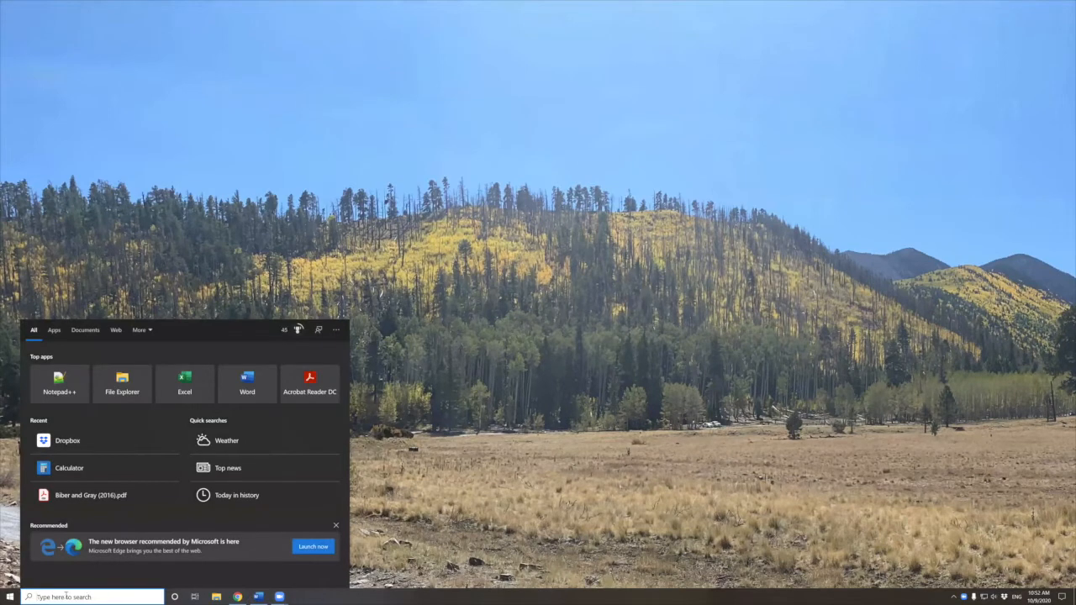
{"action": "type", "text": "power"}
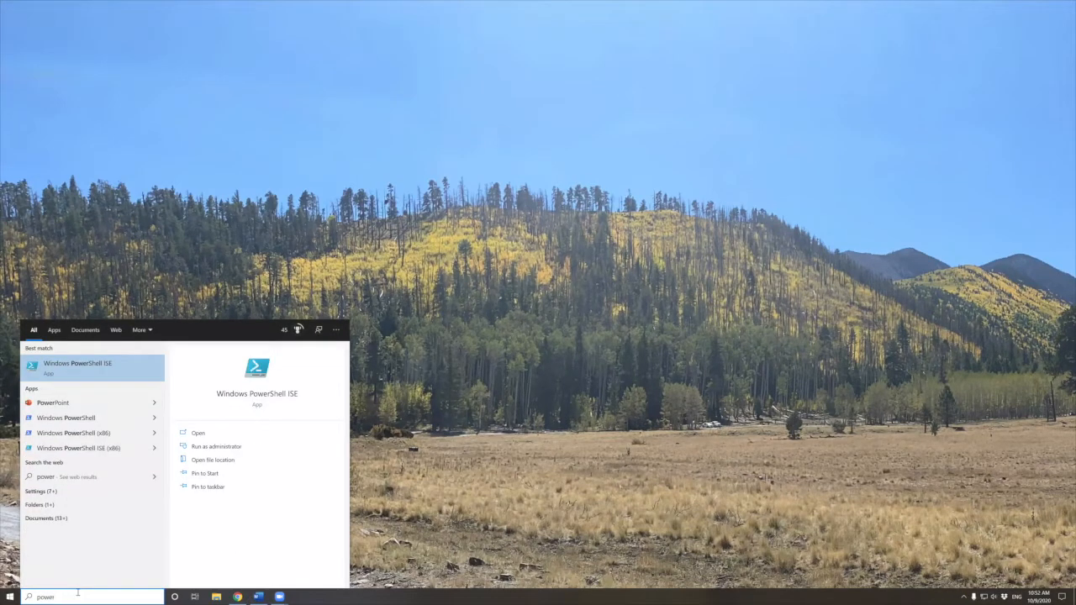
{"action": "left_click", "coordinate": [77, 367]}
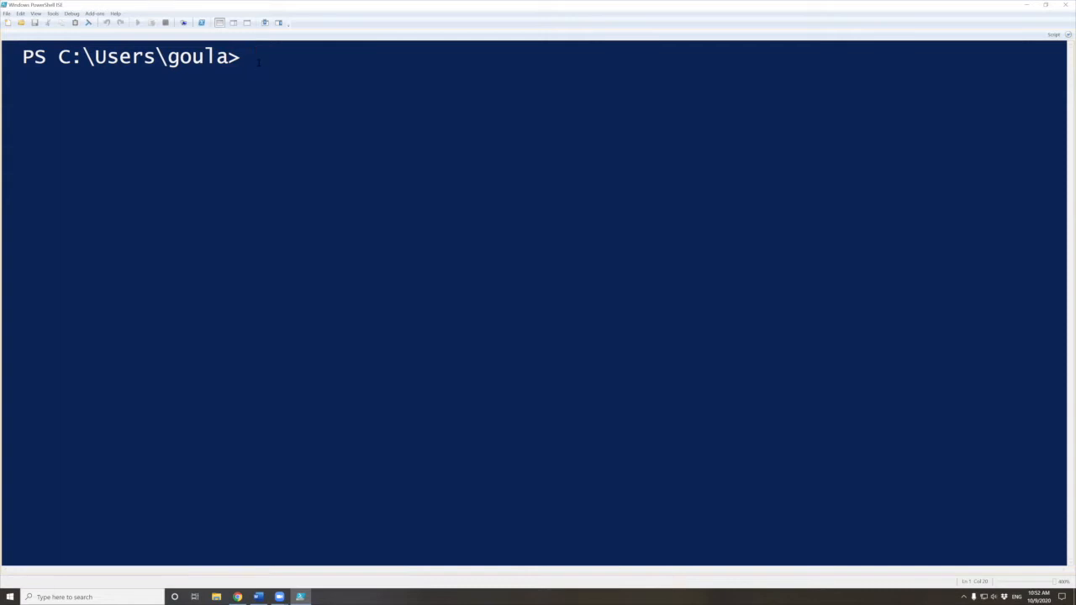
Change into the Downloads folder and list its contents.
{"action": "type", "text": "cd"}
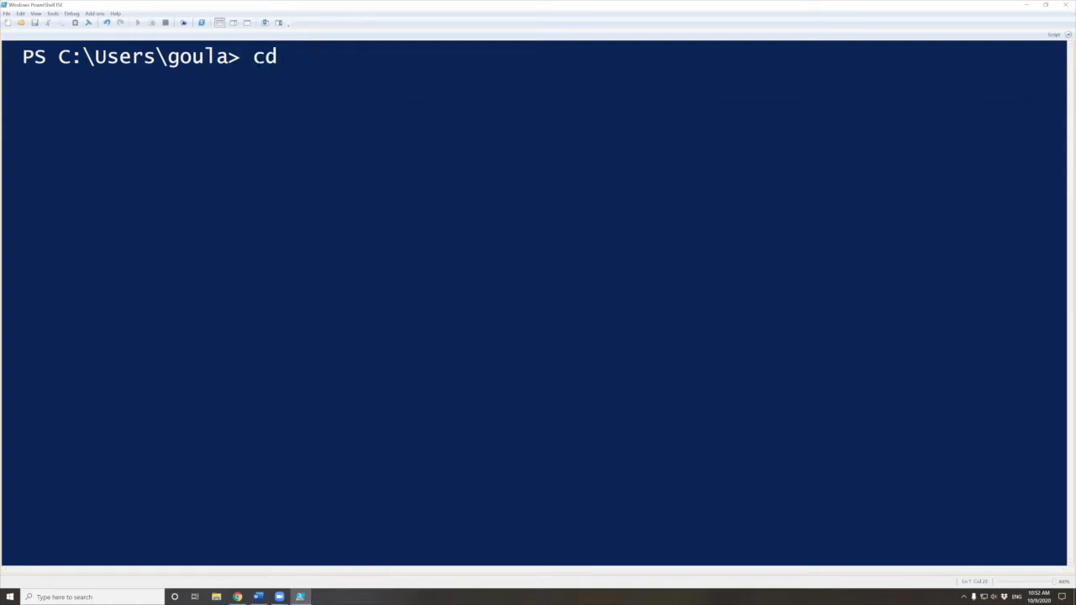
{"action": "type", "text": "Downl"}
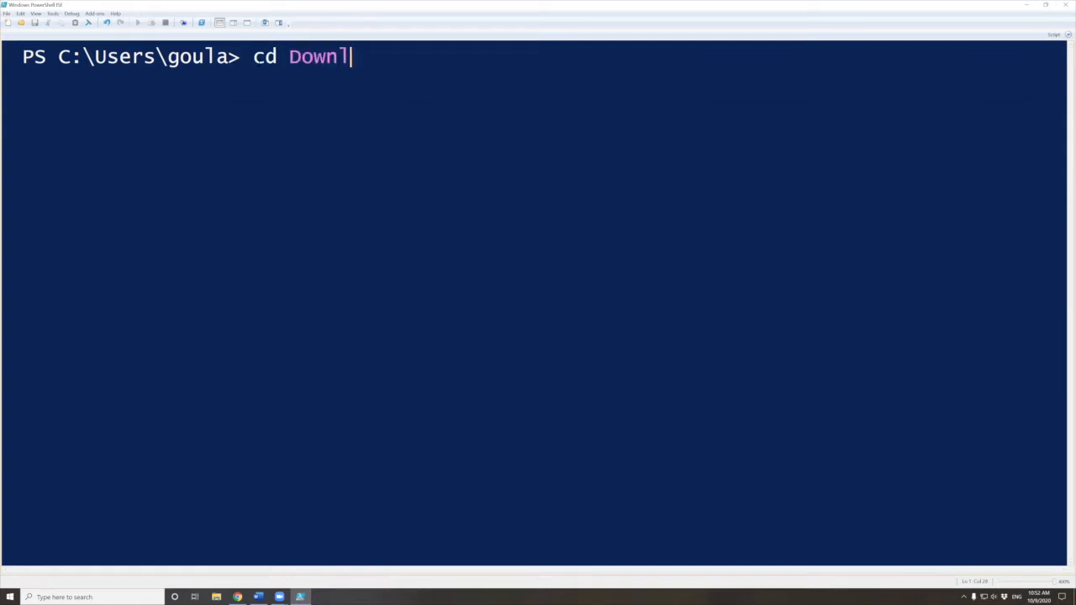
{"action": "type", "text": "oads"}
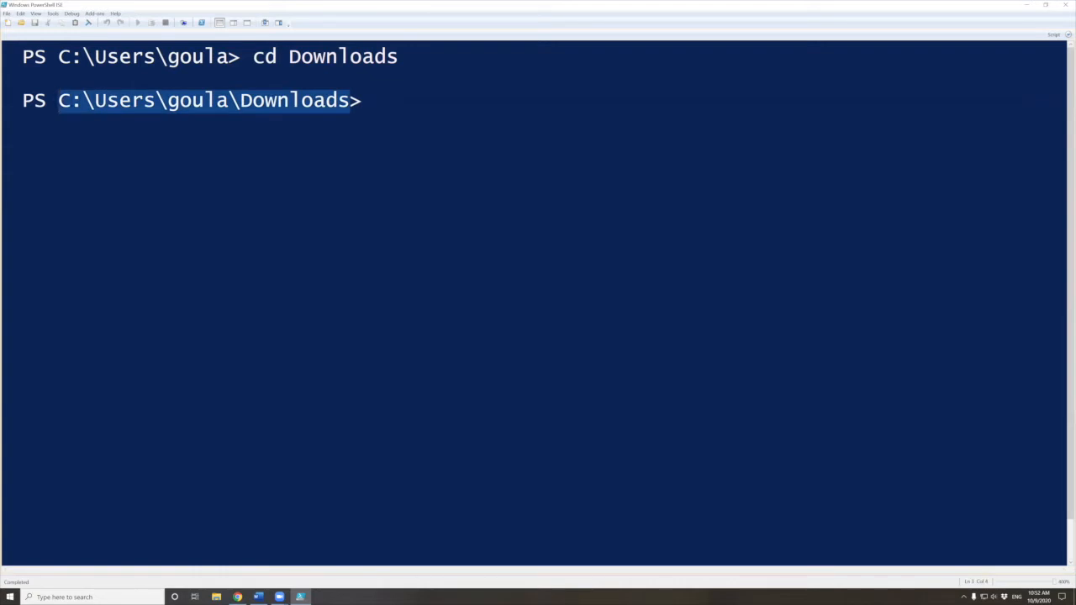
{"action": "left_click", "coordinate": [404, 101]}
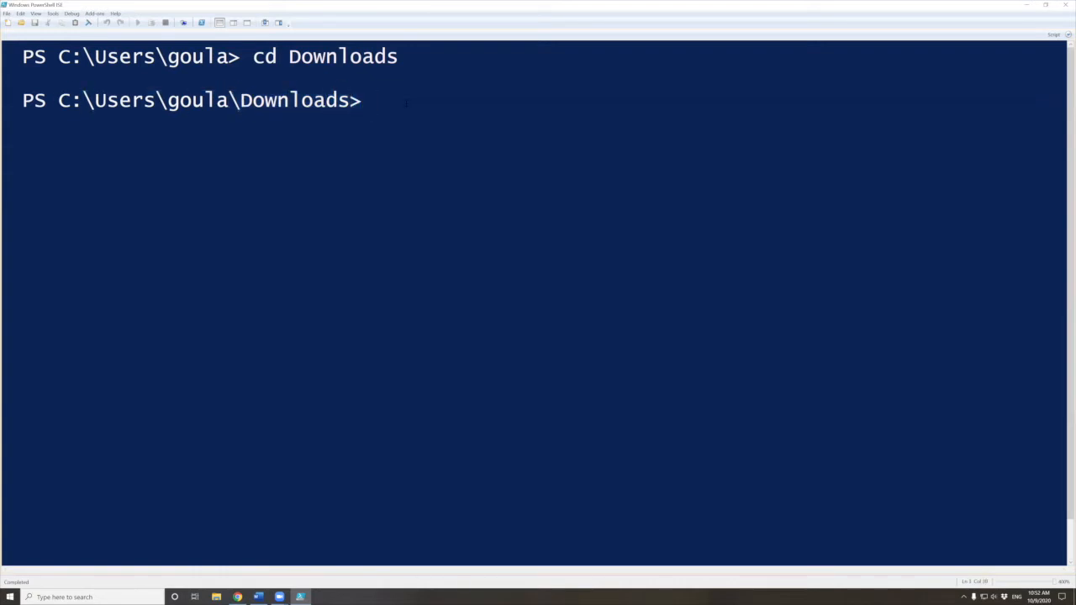
{"action": "type", "text": "ls"}
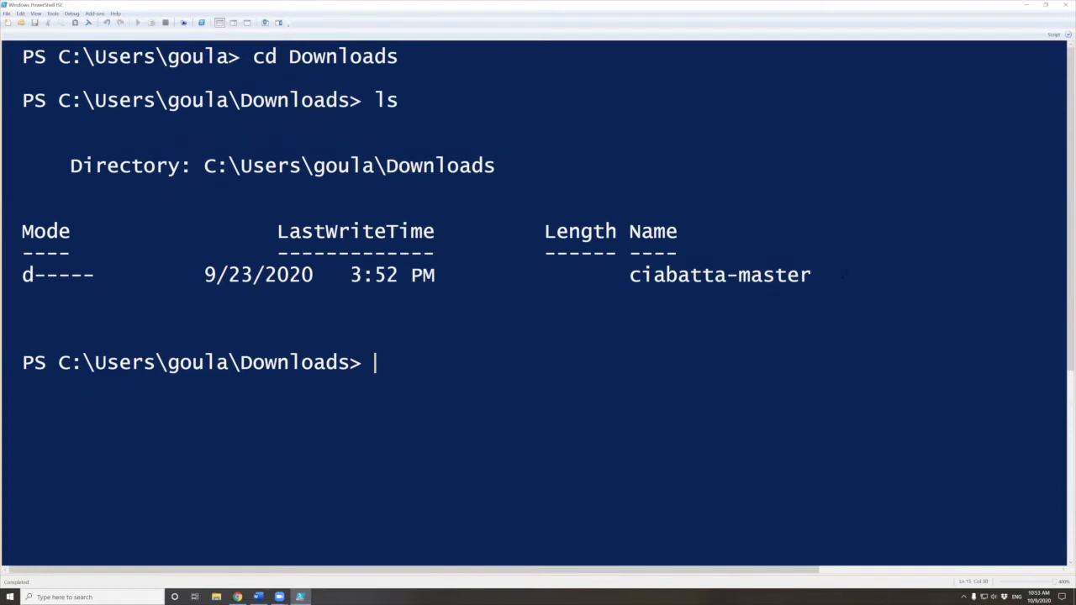
{"action": "double_click", "coordinate": [720, 276]}
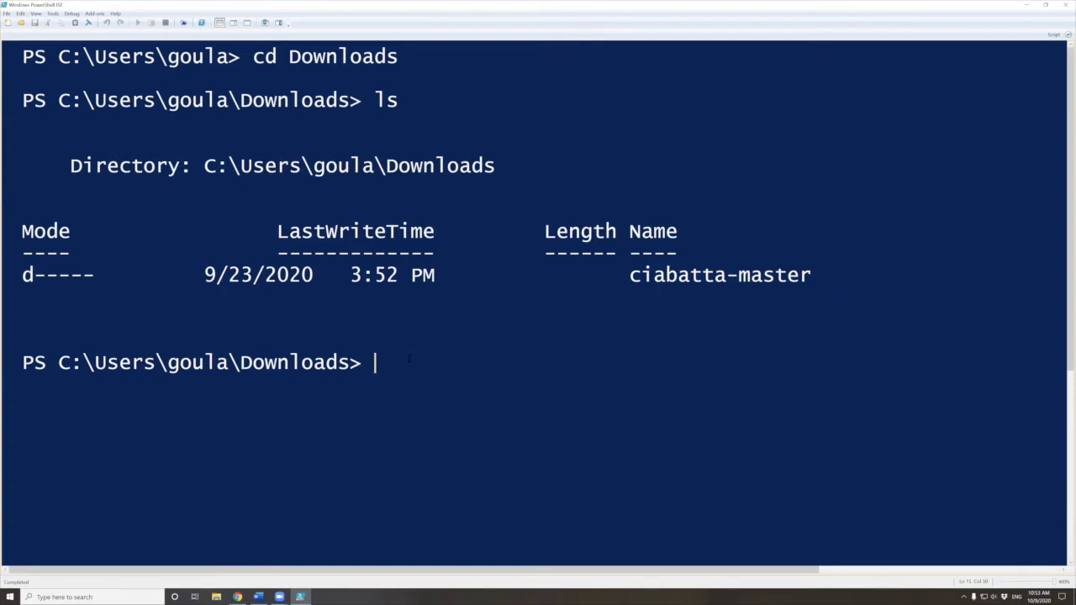
Change into ciabatta-master via Tab completion and list its subfolders, README and images.
{"action": "type", "text": "cd"}
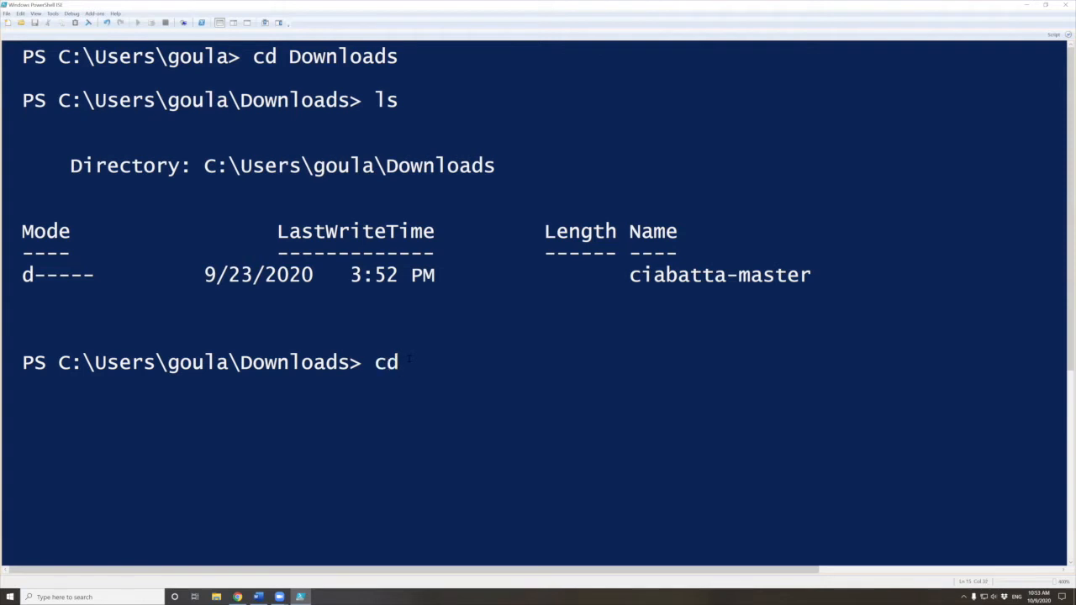
{"action": "type", "text": "c"}
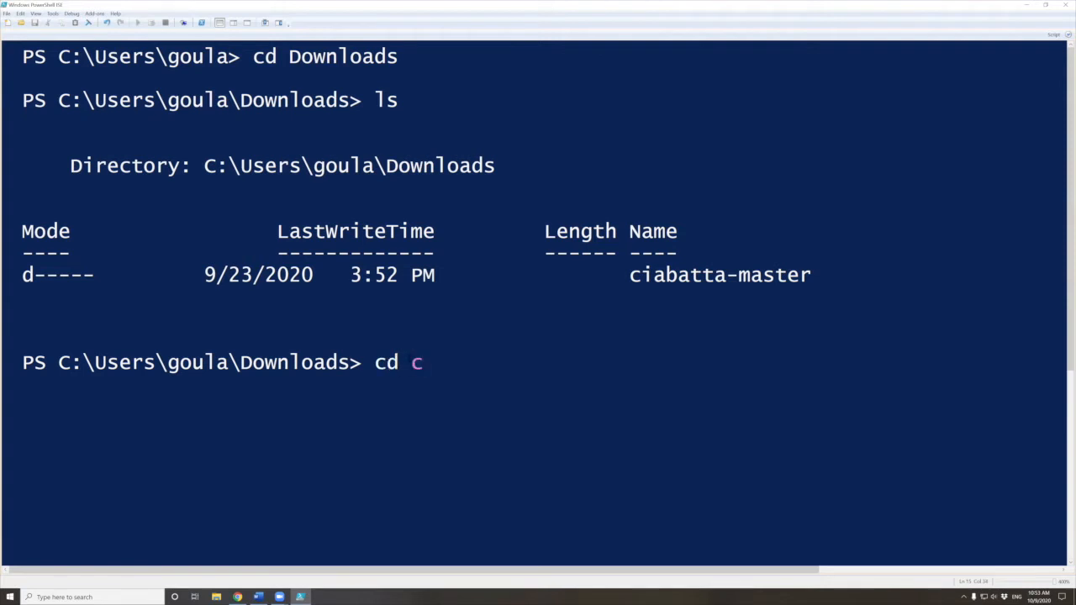
{"action": "type", "text": "i"}
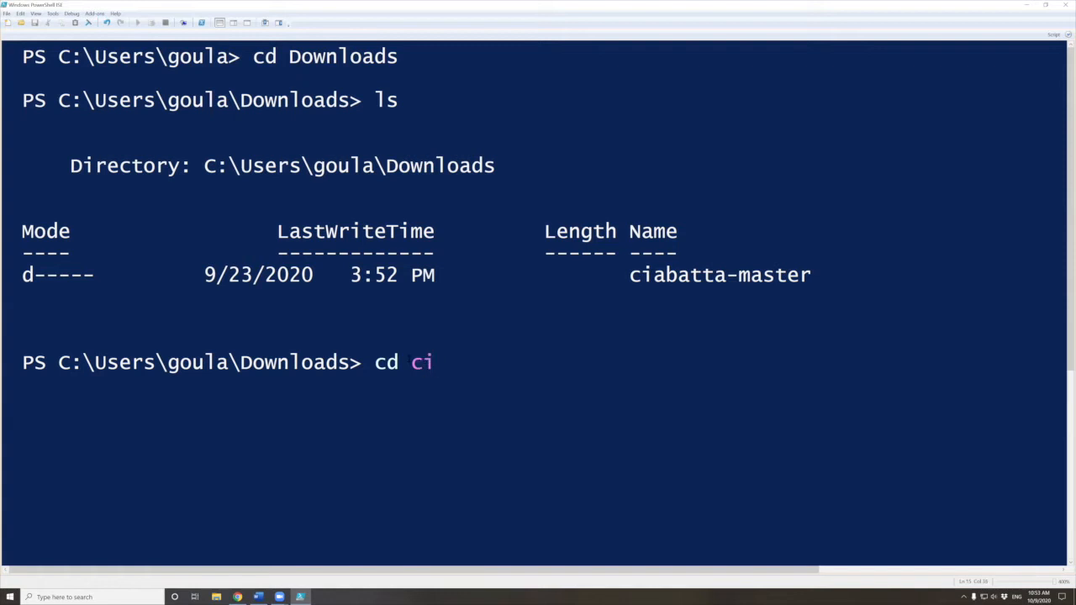
{"action": "type", "text": "a"}
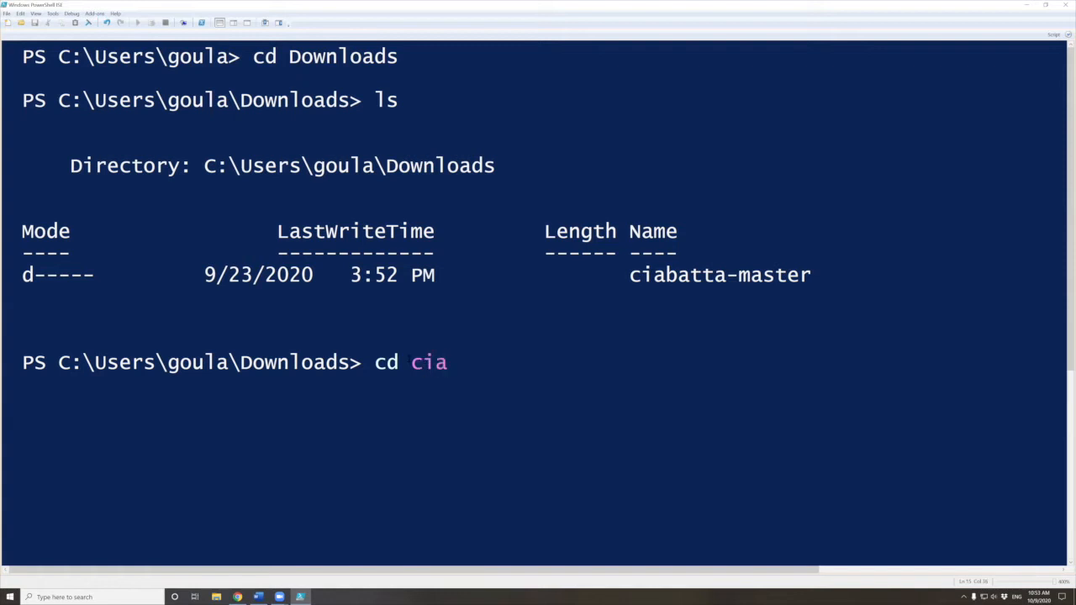
{"action": "key", "text": "Tab"}
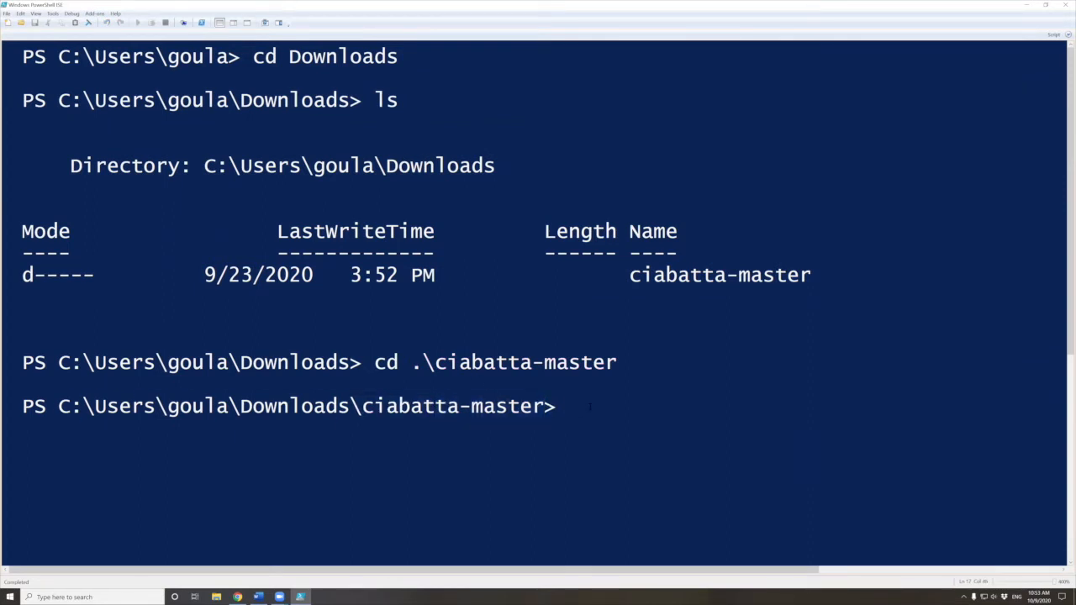
{"action": "type", "text": "ls"}
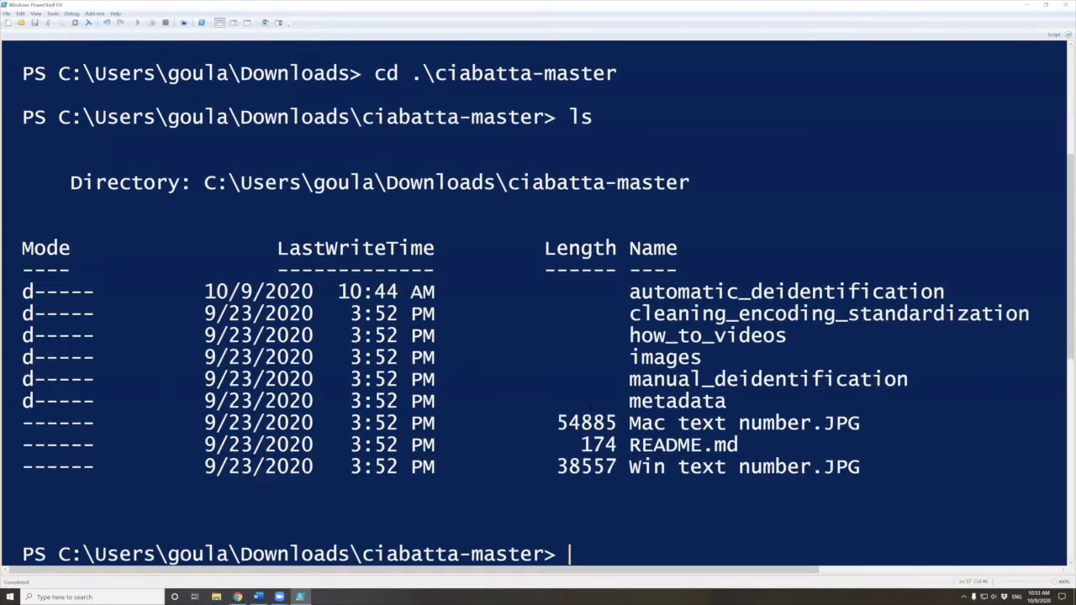
{"action": "scroll", "scroll_direction": "down", "scroll_amount": 3}
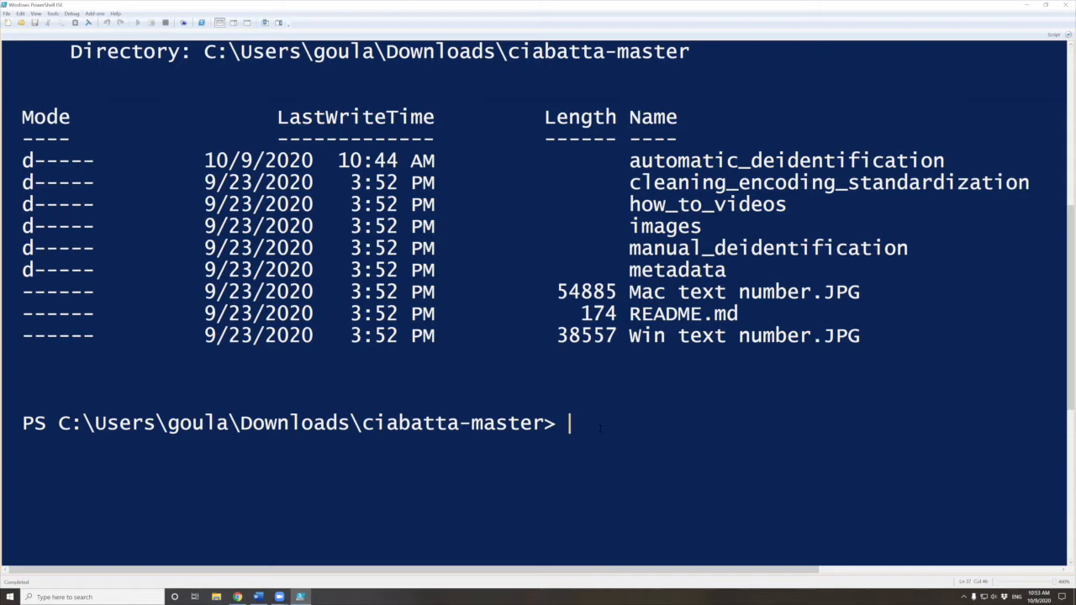
Change into the automatic_deidentification folder, completing its name from 'autom' with Tab.
{"action": "type", "text": "cd"}
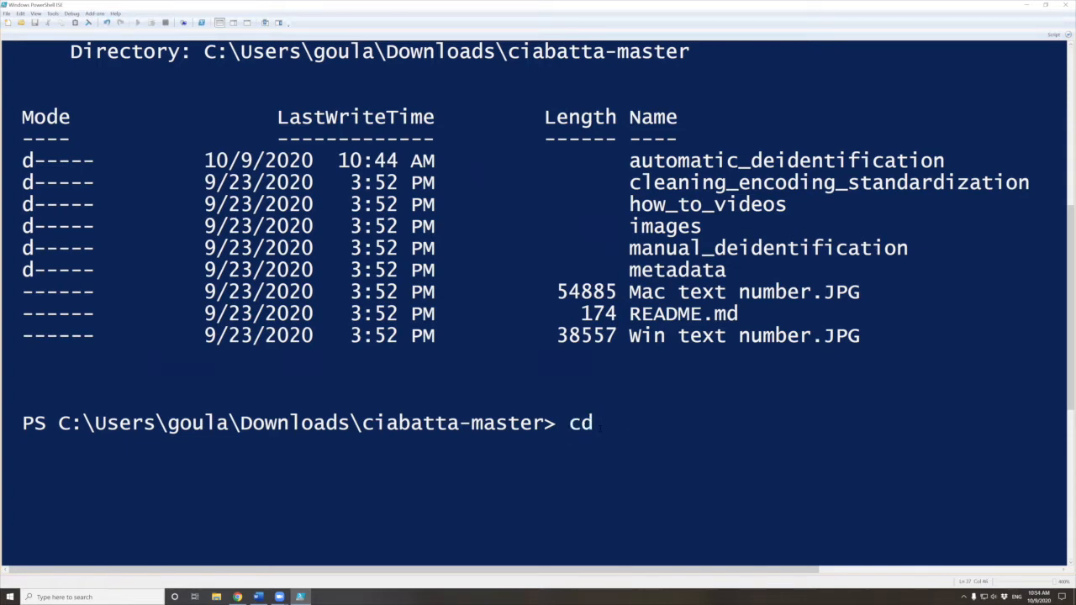
{"action": "type", "text": "\" \""}
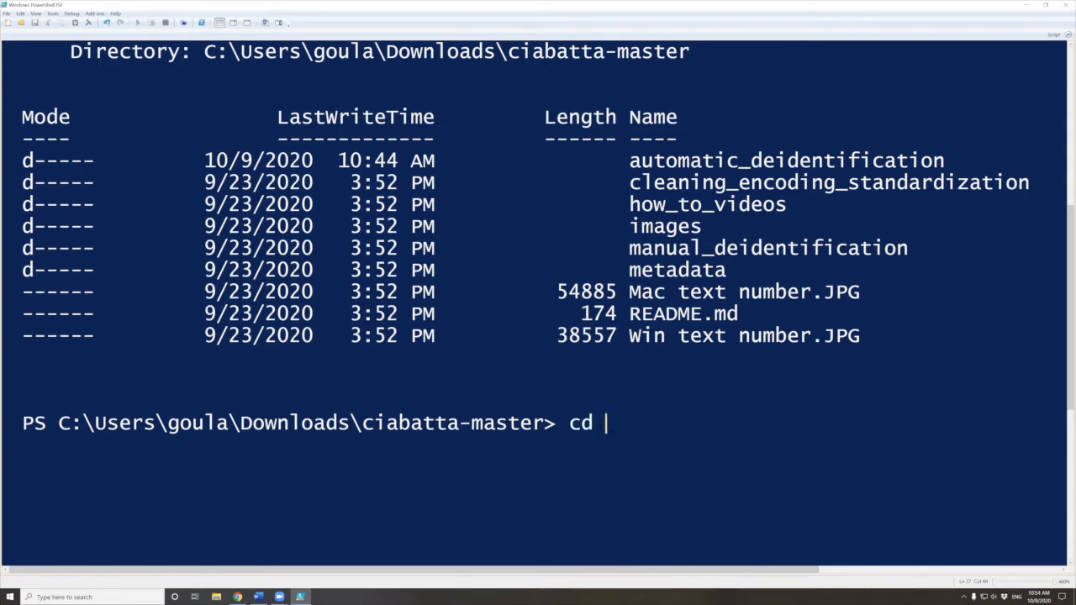
{"action": "type", "text": "autom"}
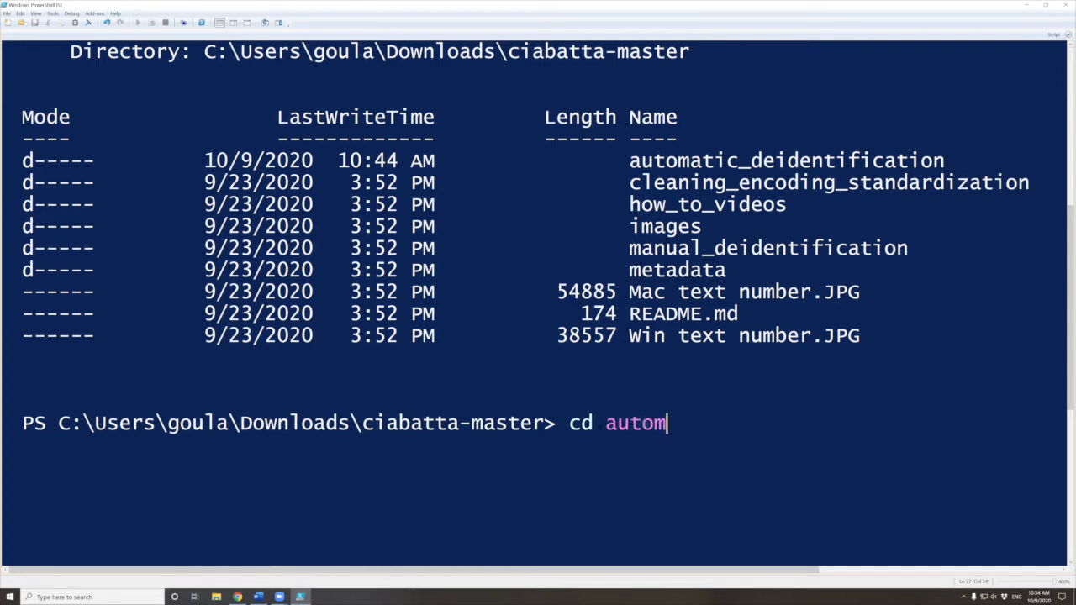
{"action": "key", "text": "Tab"}
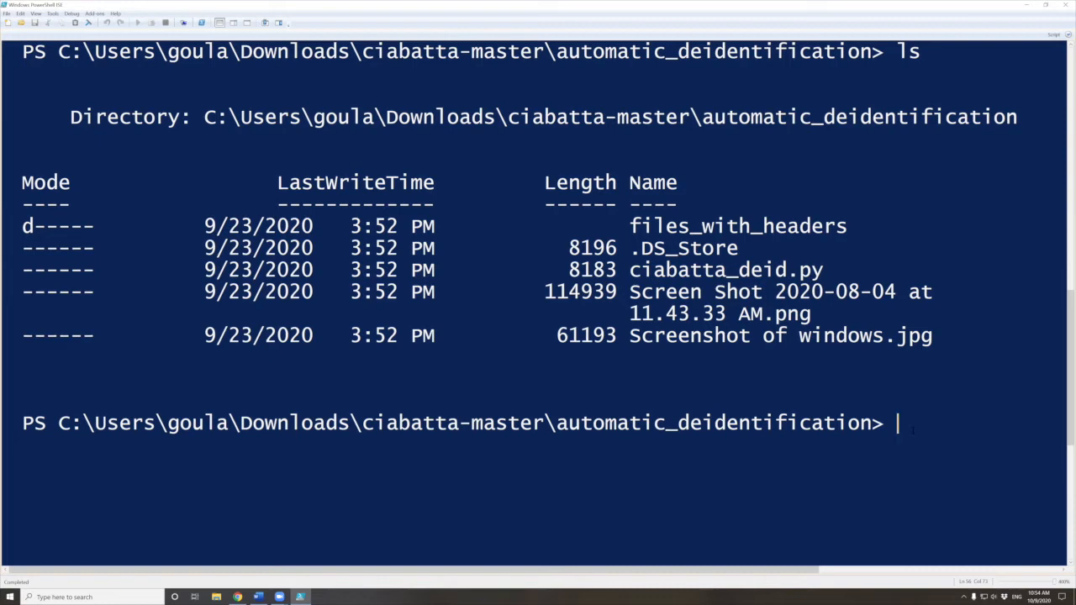
Write the wildcard path ls .\files_with_headers\**\**\**\**\*.txt for the nested .txt files.
{"action": "type", "text": "ls"}
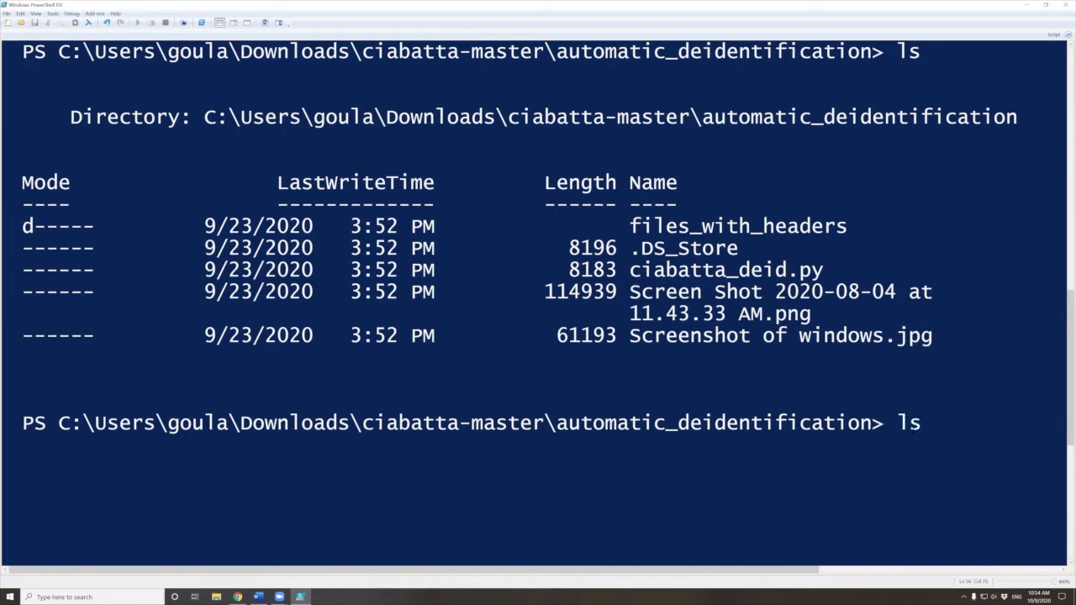
{"action": "type", "text": "|"}
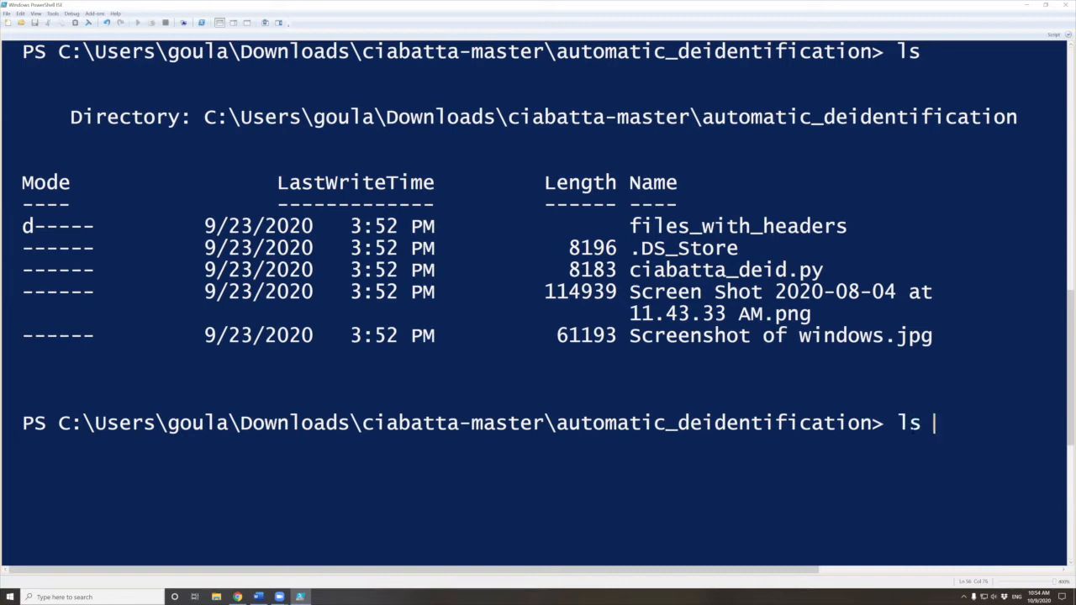
{"action": "type", "text": "files_with_headers"}
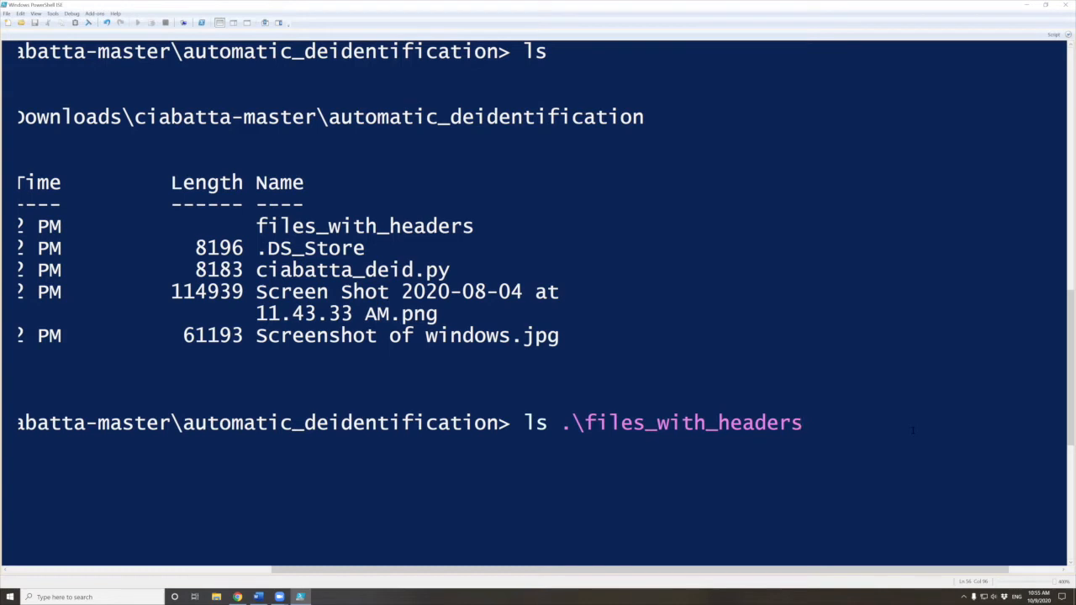
{"action": "type", "text": "\\"}
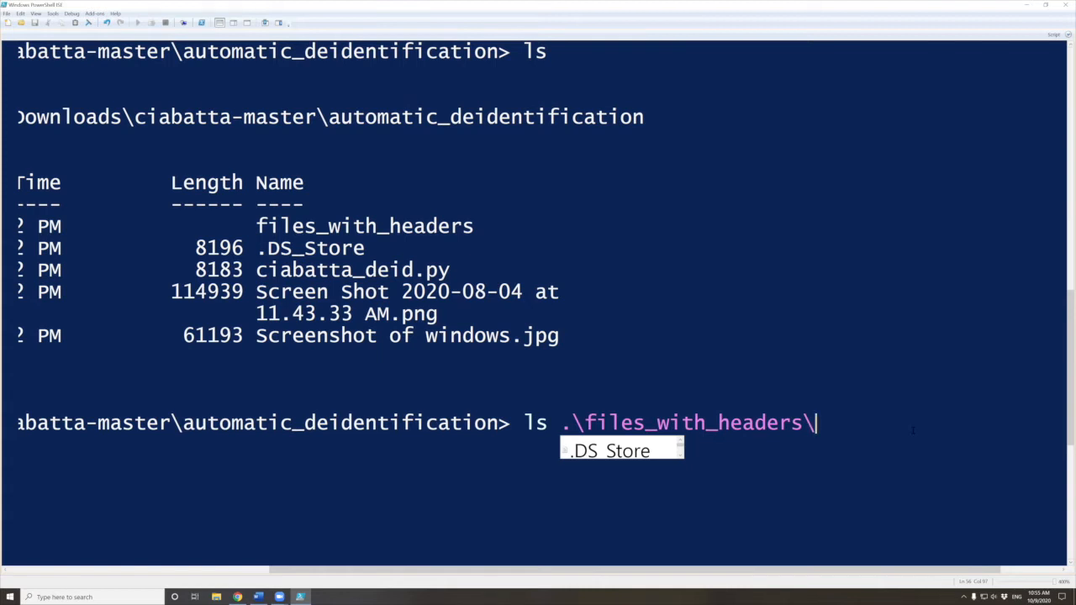
{"action": "type", "text": "**\\**"}
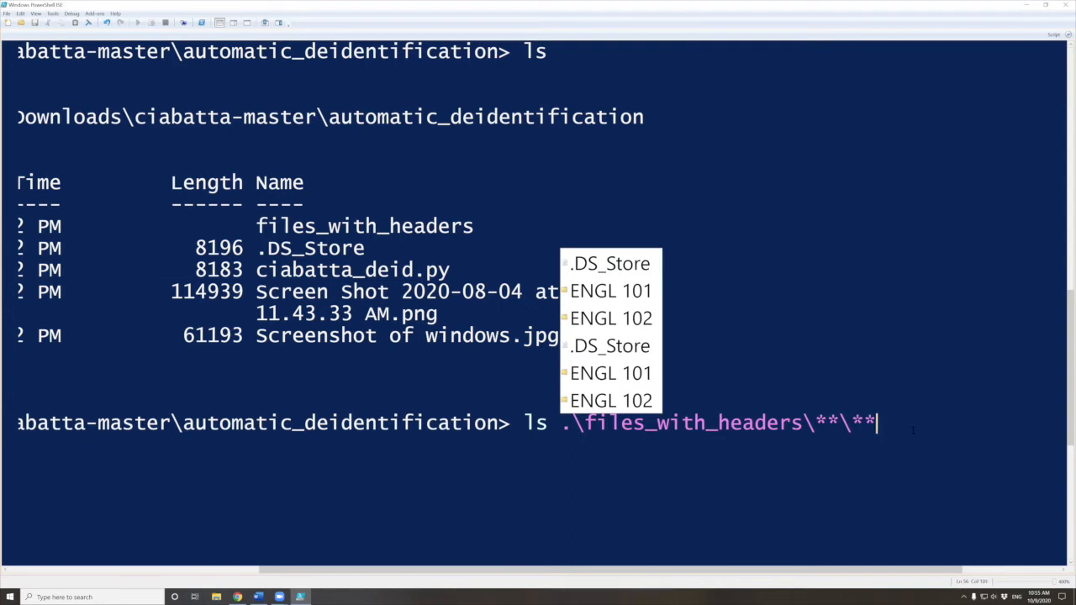
{"action": "type", "text": "\\**"}
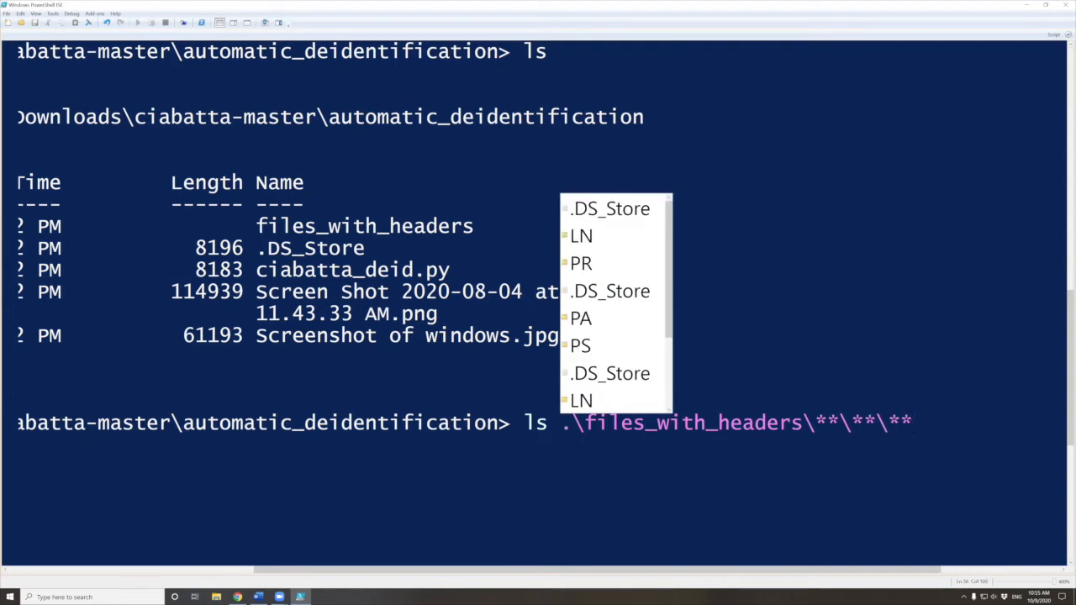
{"action": "type", "text": "\\**"}
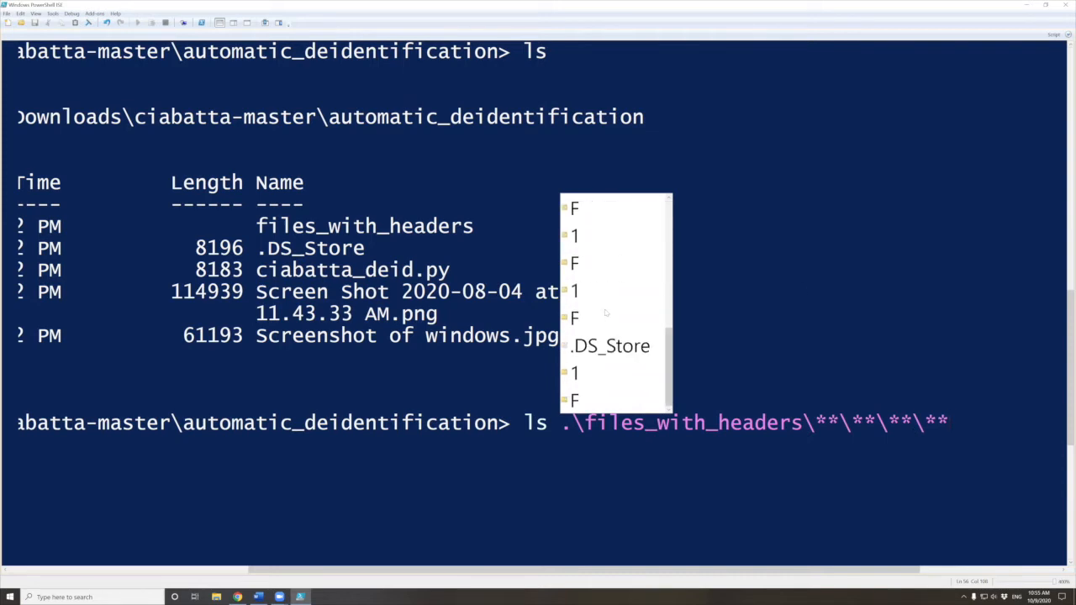
{"action": "type", "text": "\\"}
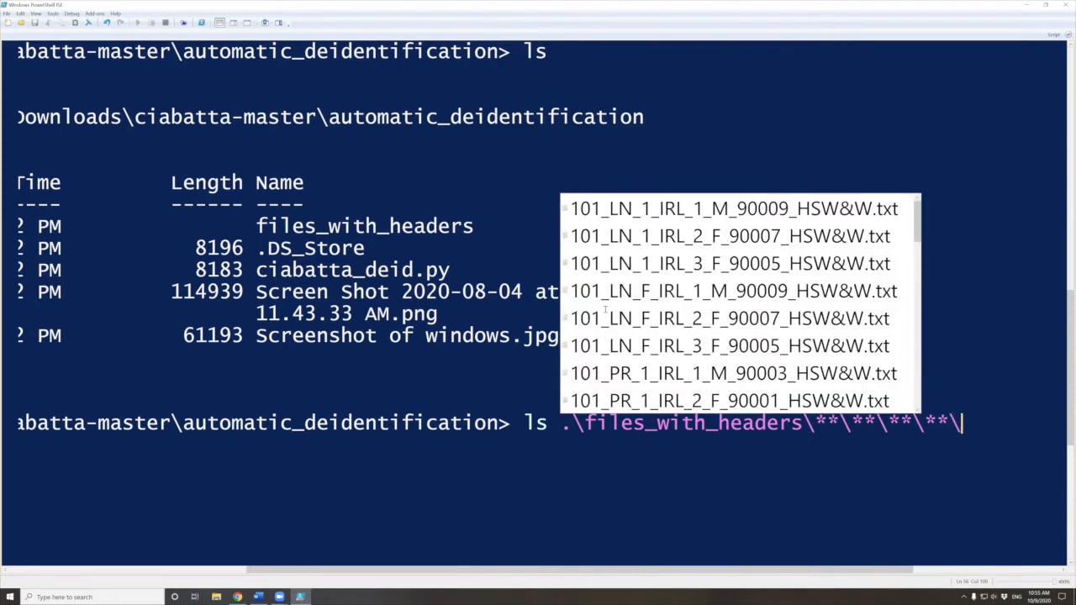
{"action": "scroll", "scroll_direction": "down", "scroll_amount": 3}
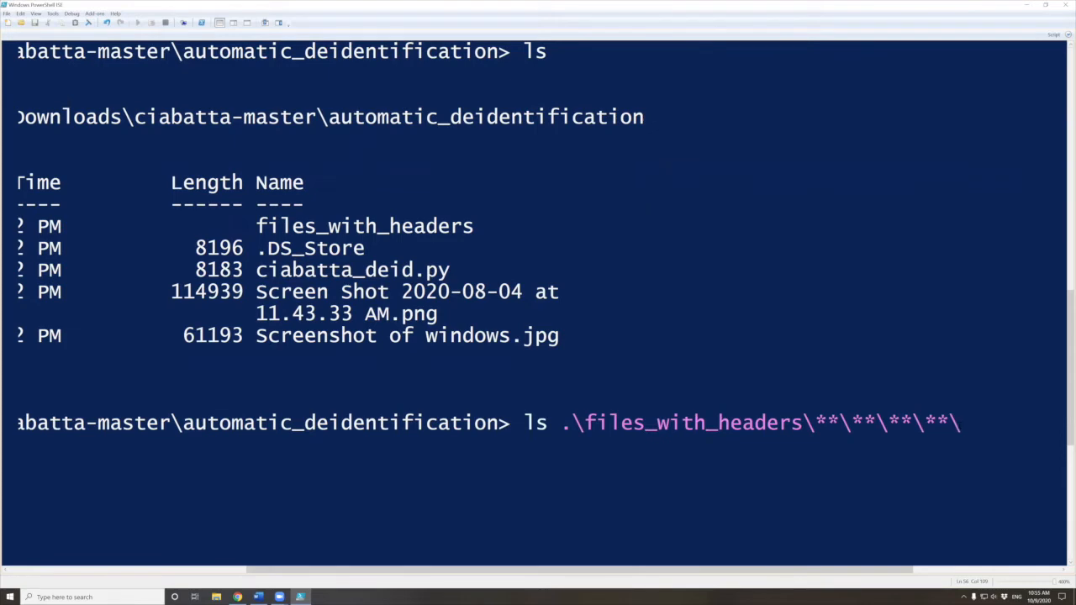
{"action": "type", "text": "*"}
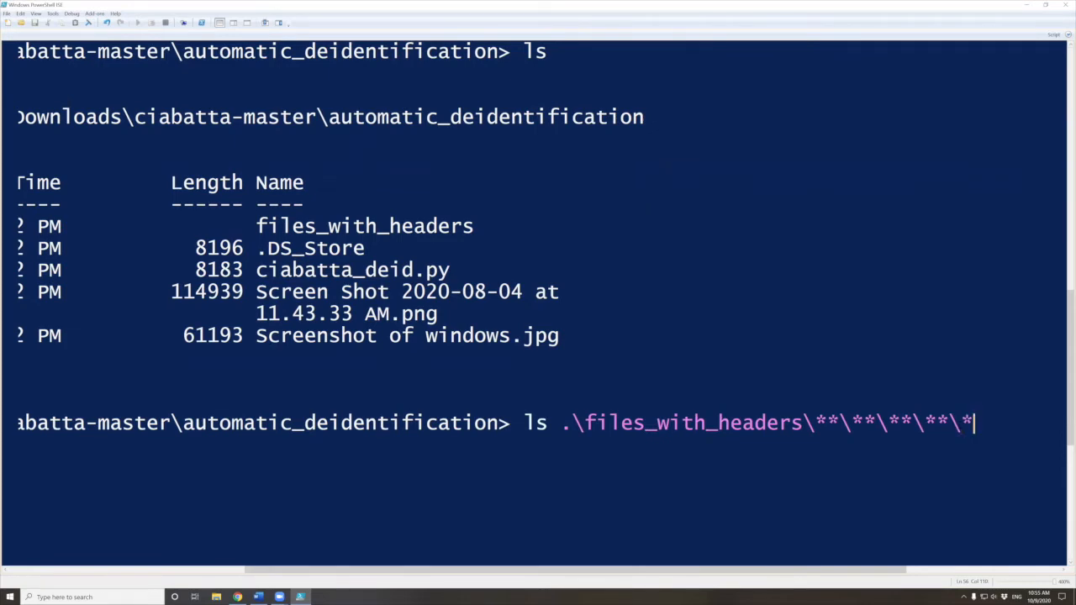
{"action": "type", "text": ".txt"}
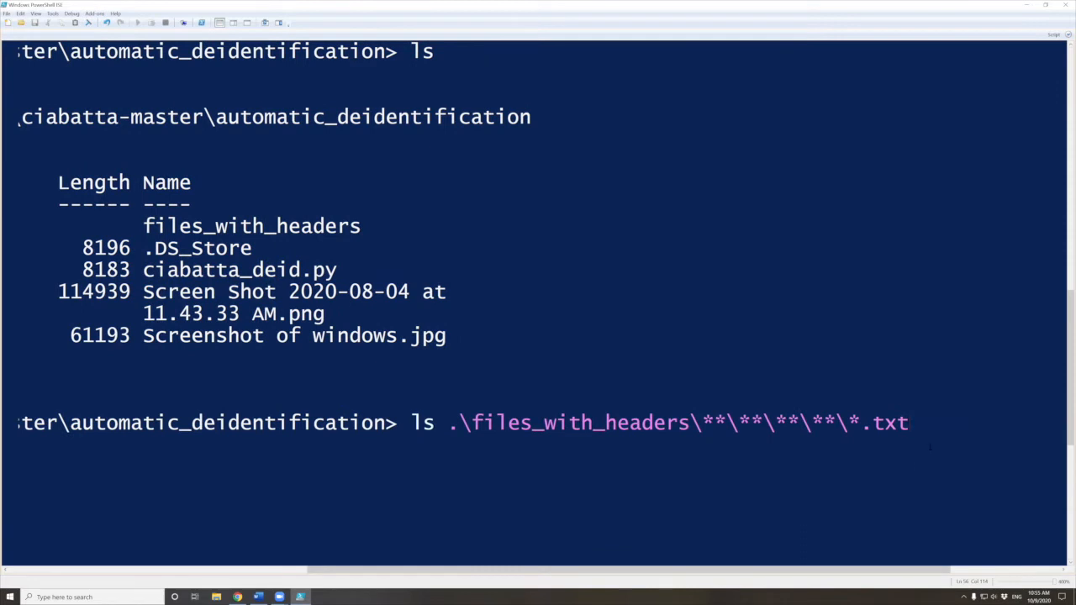
Pipe the listing into Measure-Object -Line, accepting the -Line completion.
{"action": "type", "text": "|"}
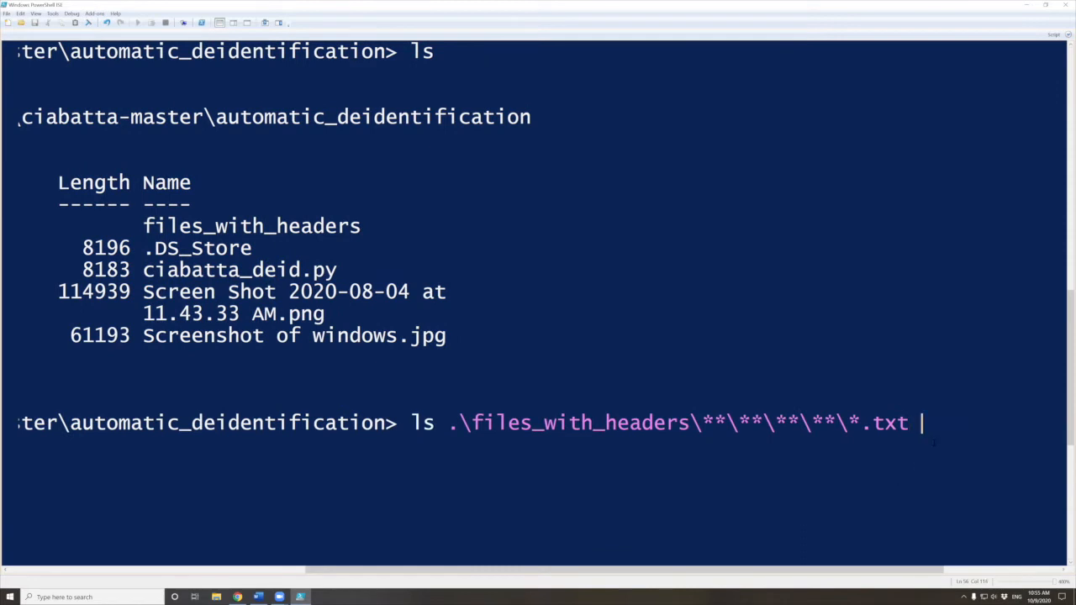
{"action": "type", "text": "|"}
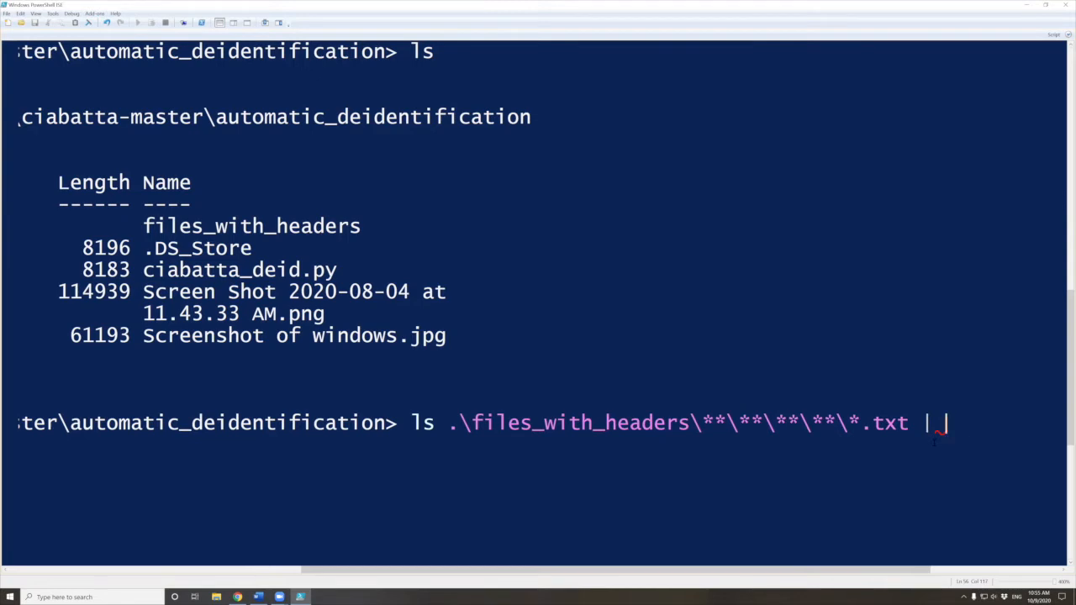
{"action": "type", "text": "Measure-"}
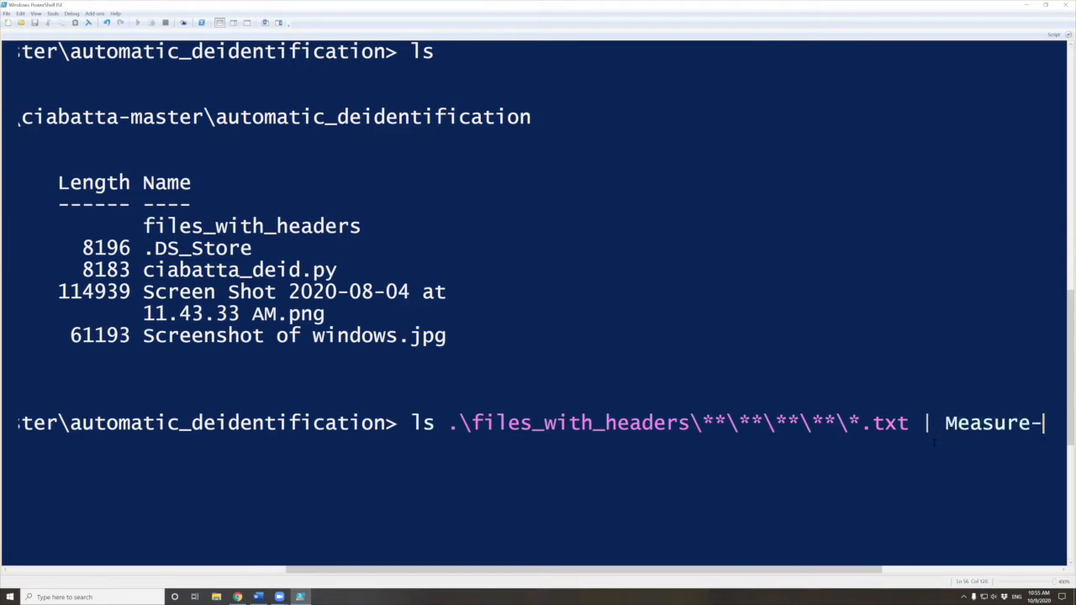
{"action": "type", "text": "Obiject"}
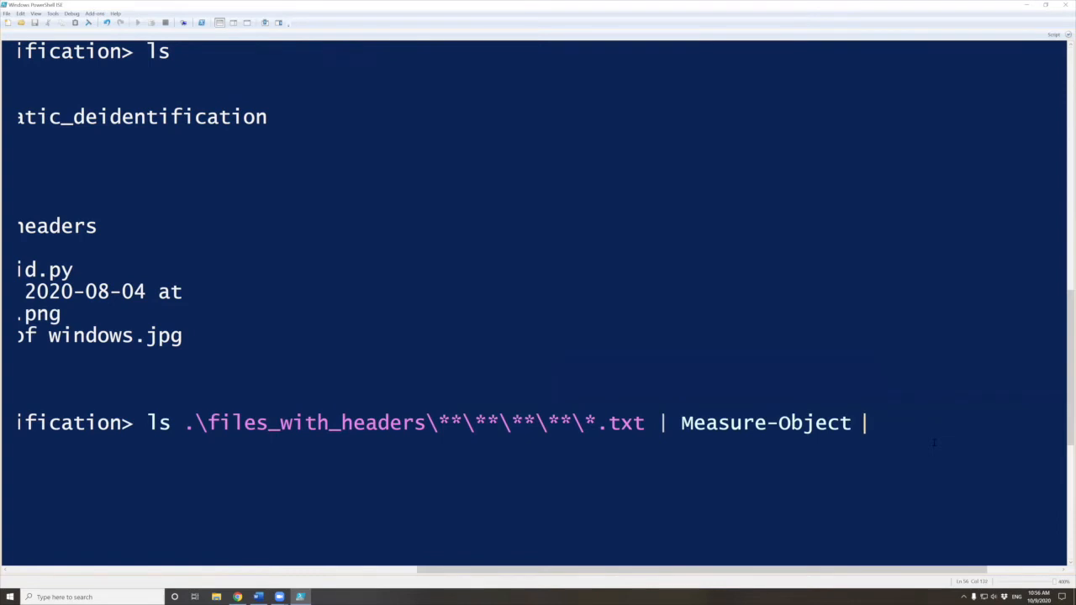
{"action": "type", "text": "-Li"}
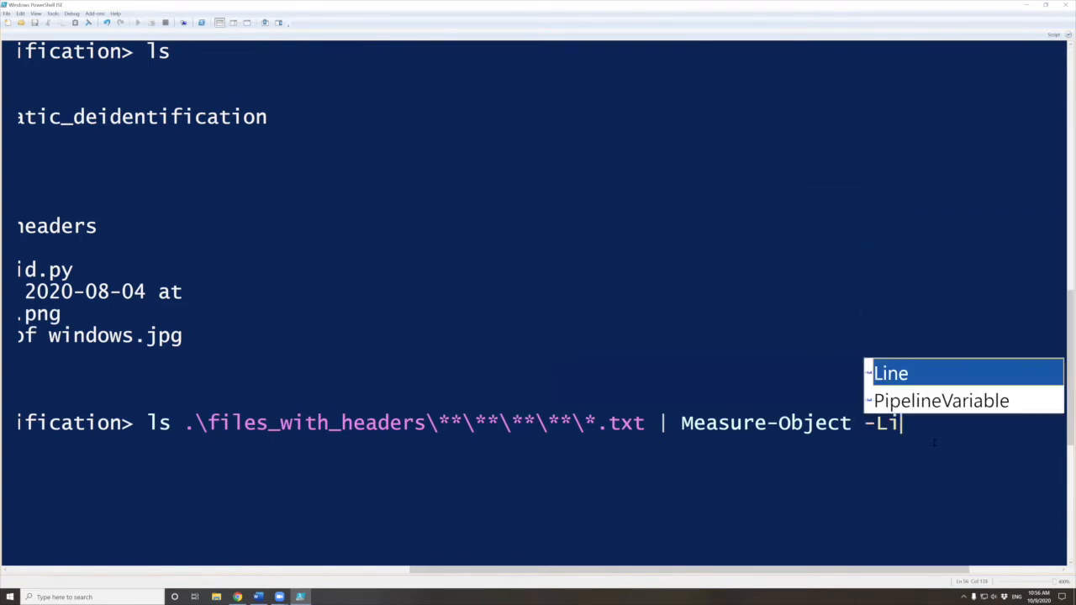
{"action": "key", "text": "Tab"}
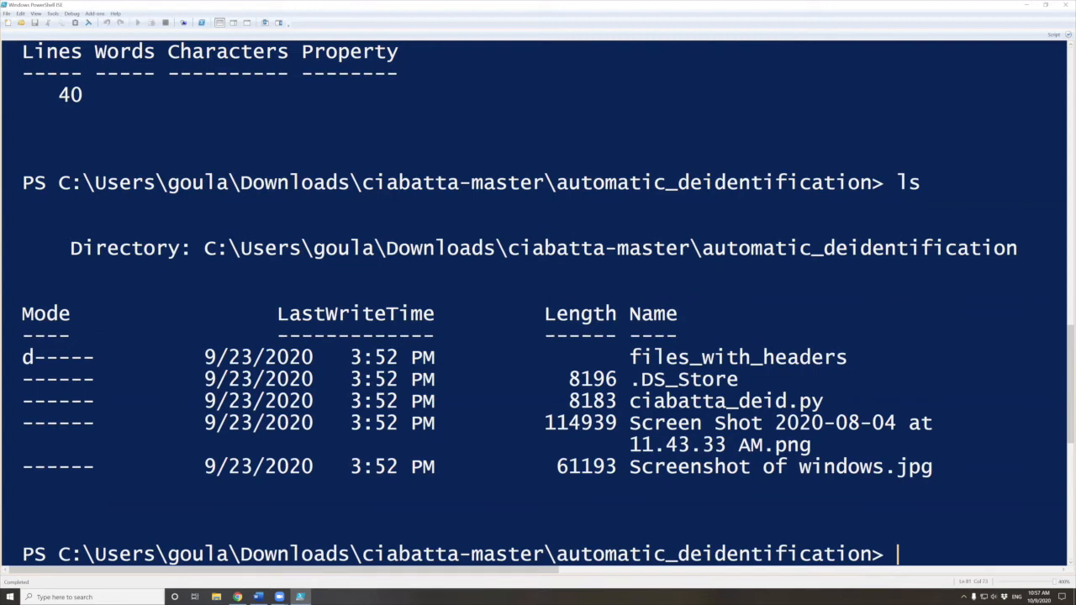
Scroll the console to read the 40-line count for files_with_headers.
{"action": "scroll", "scroll_direction": "right", "scroll_amount": 3}
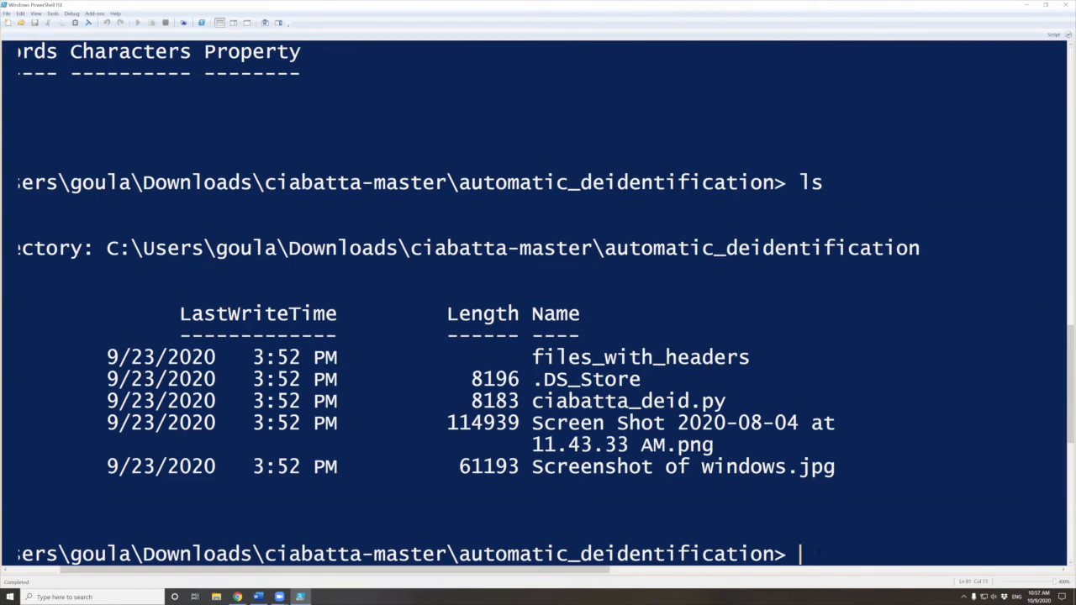
Compose the command python .\ciabatta_deid.py at the prompt.
{"action": "type", "text": "pytho"}
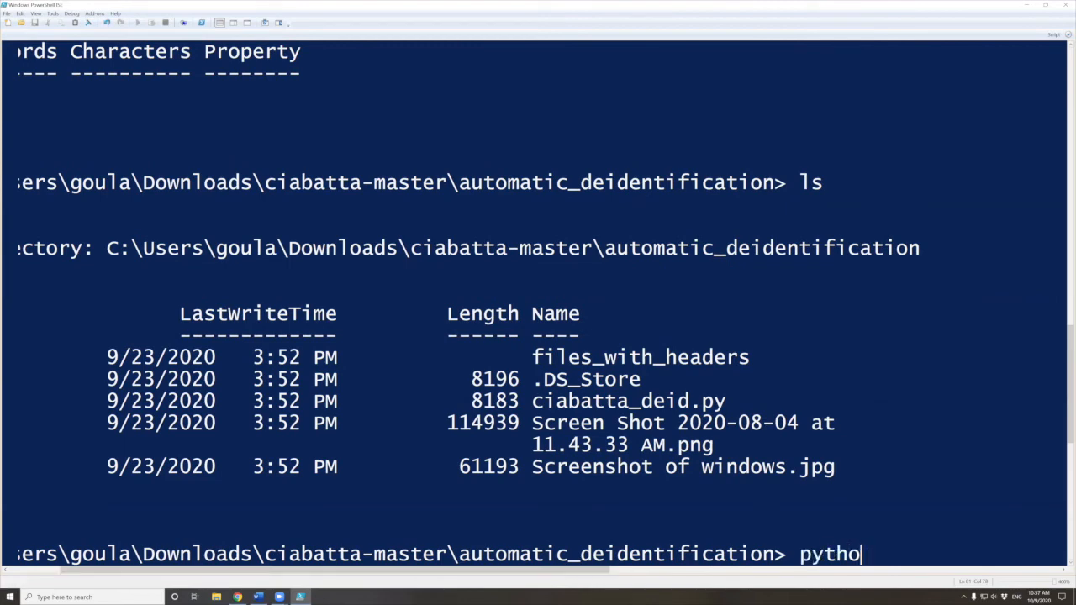
{"action": "type", "text": "n"}
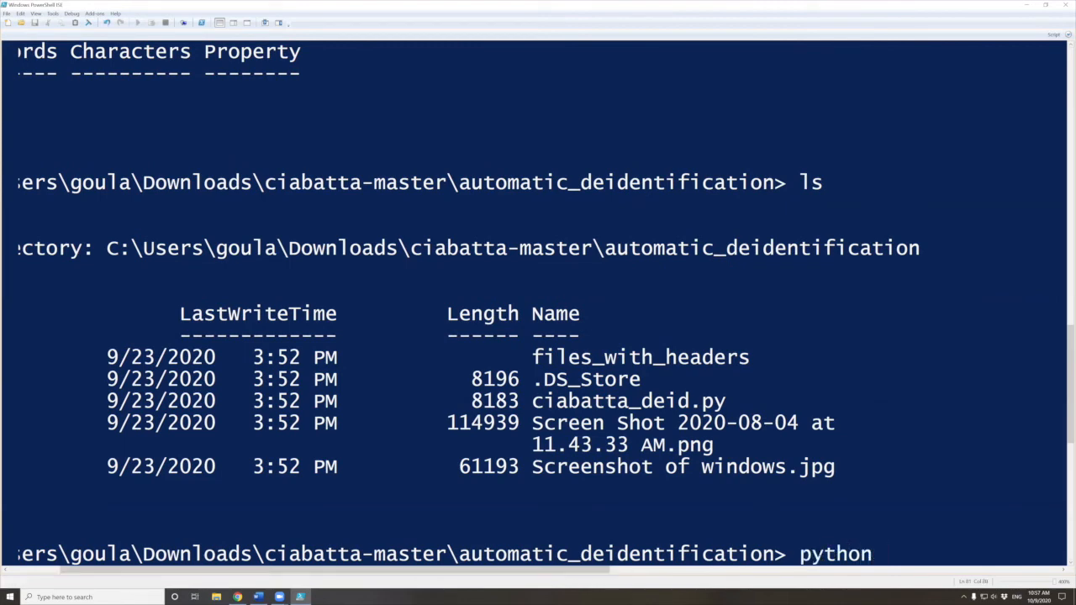
{"action": "type", "text": "c"}
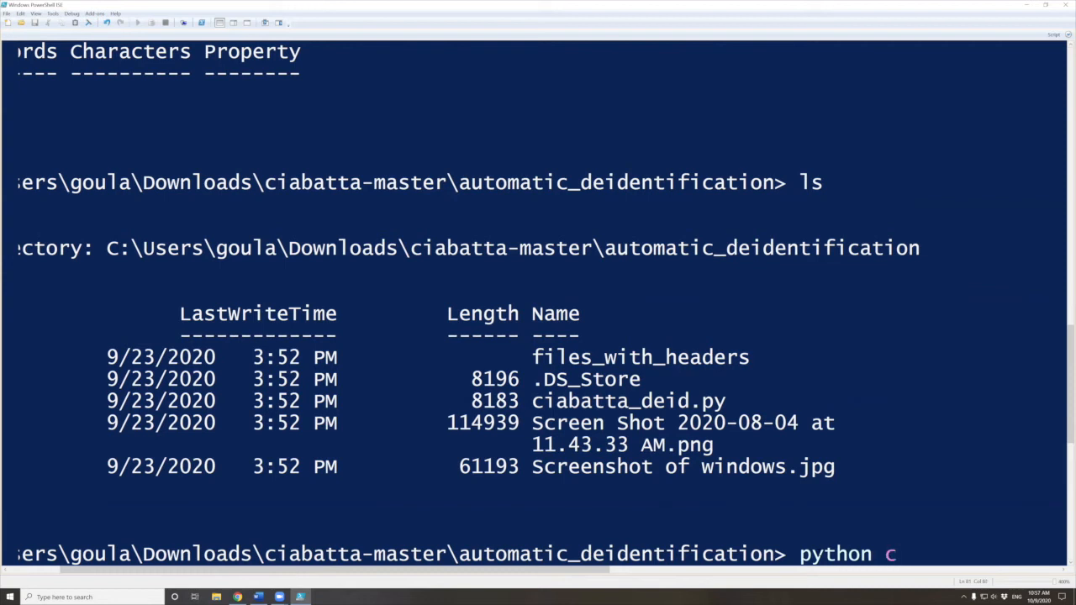
{"action": "type", "text": "iabatt"}
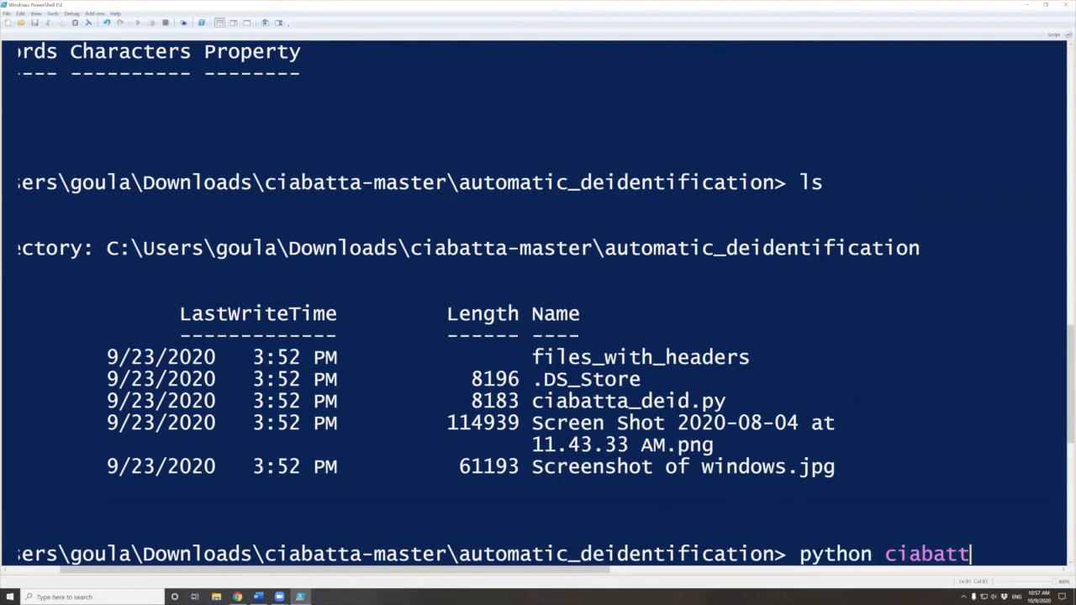
{"action": "type", "text": "a_deid.py"}
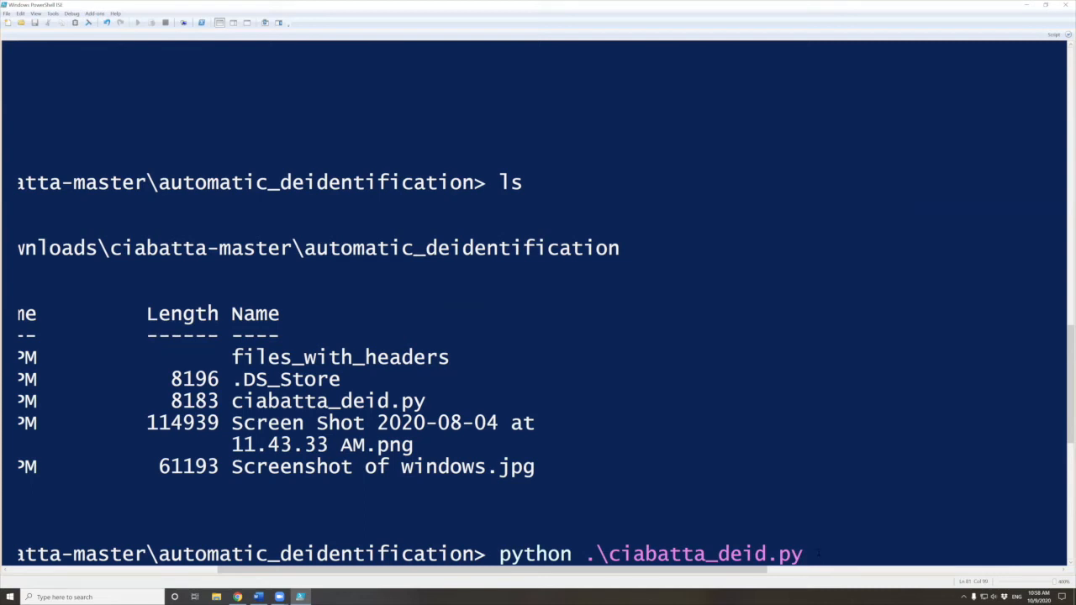
Add the argument --directory=files_with_headers to the script command.
{"action": "type", "text": "--"}
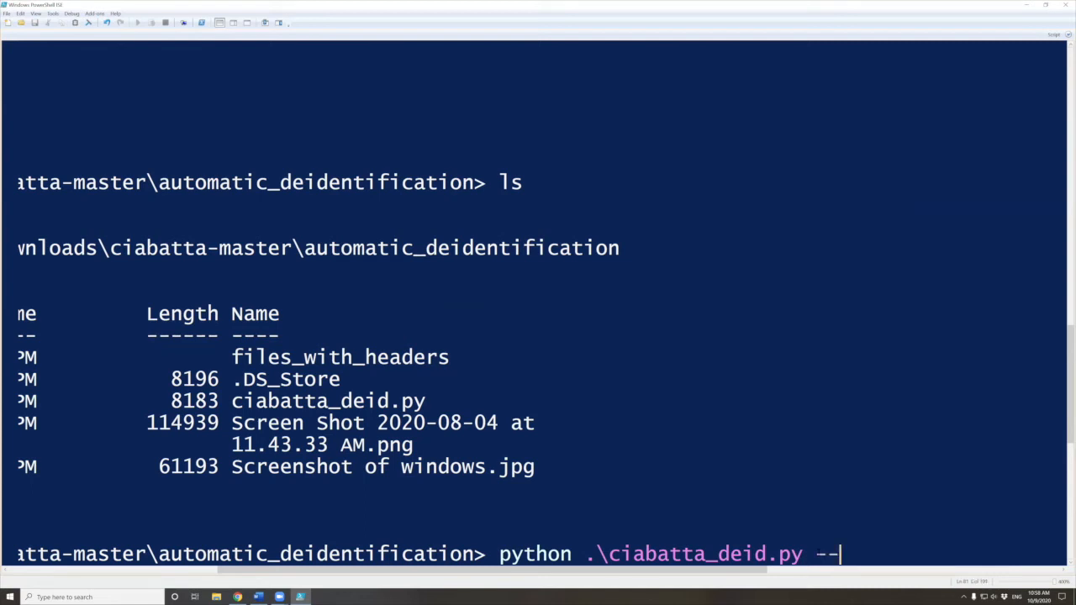
{"action": "type", "text": "directory"}
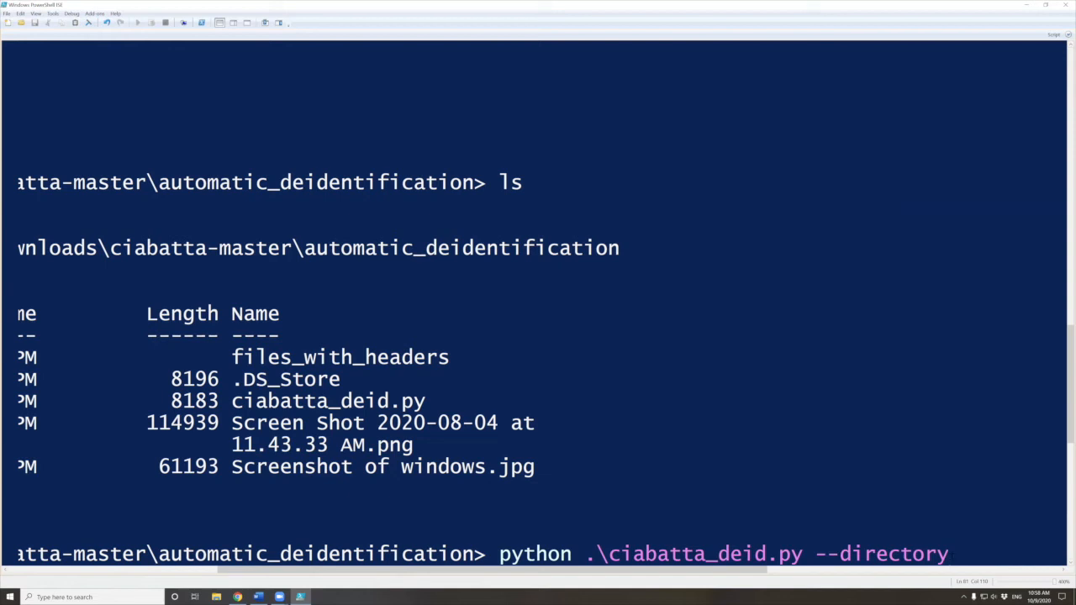
{"action": "type", "text": "="}
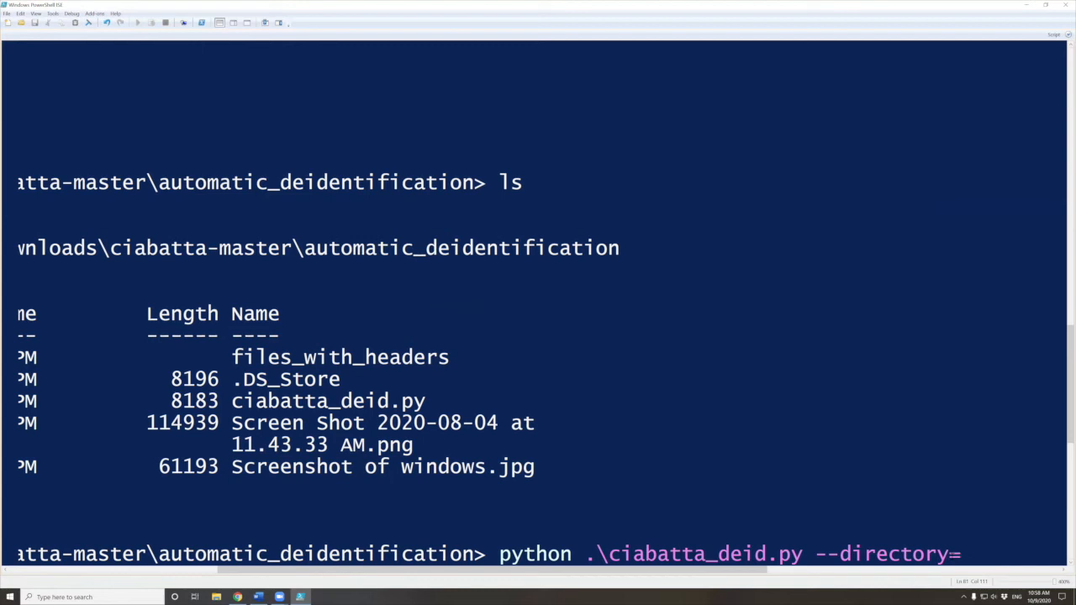
{"action": "type", "text": "files"}
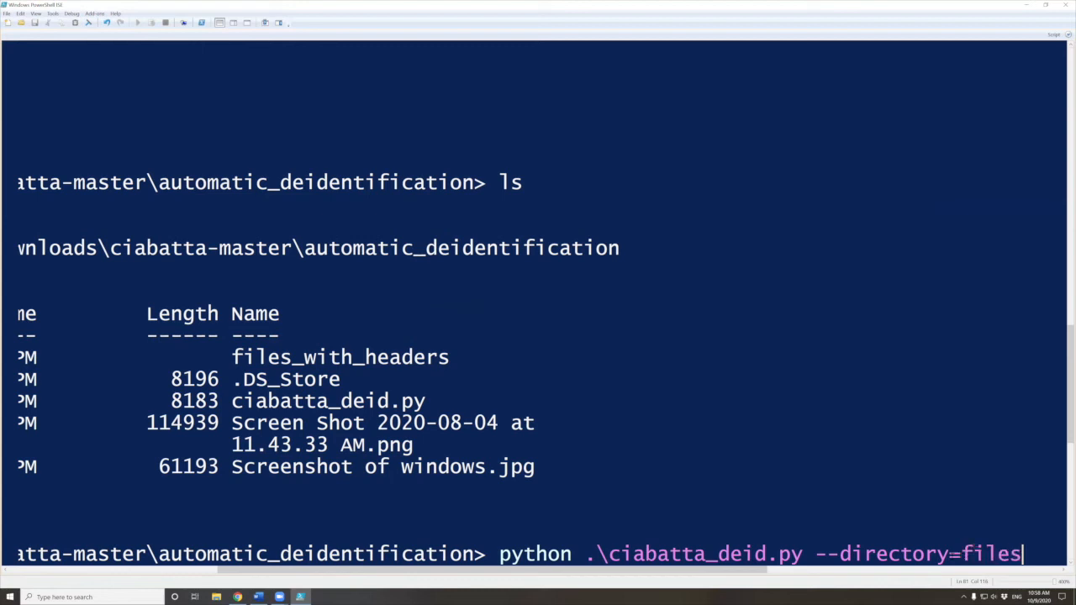
{"action": "type", "text": "_with"}
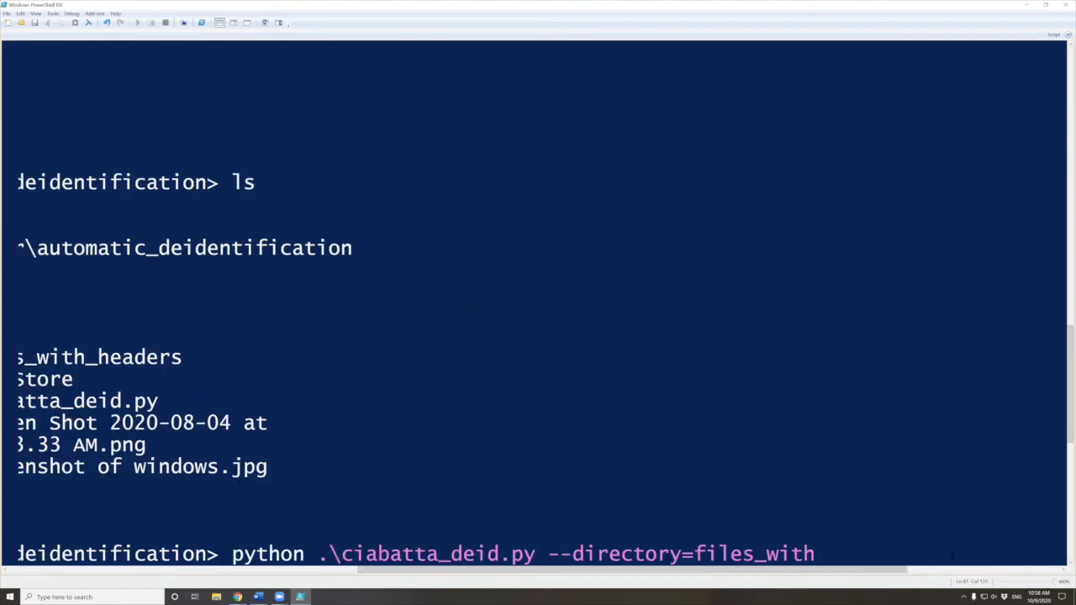
{"action": "type", "text": "_headers"}
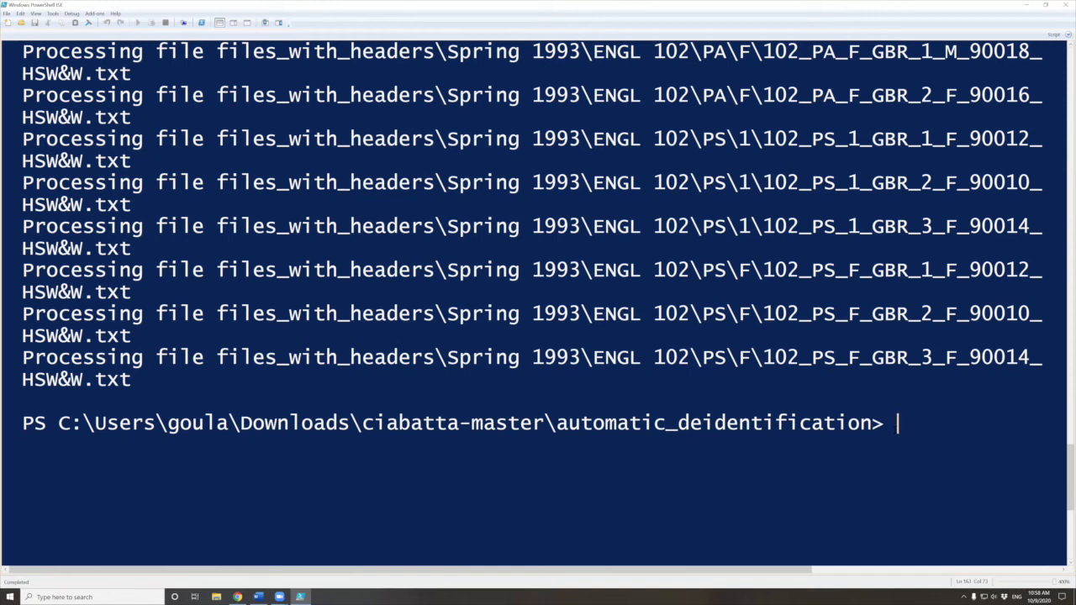
List the folder again to confirm a new deidentified folder exists beside files_with_headers.
{"action": "type", "text": "ls"}
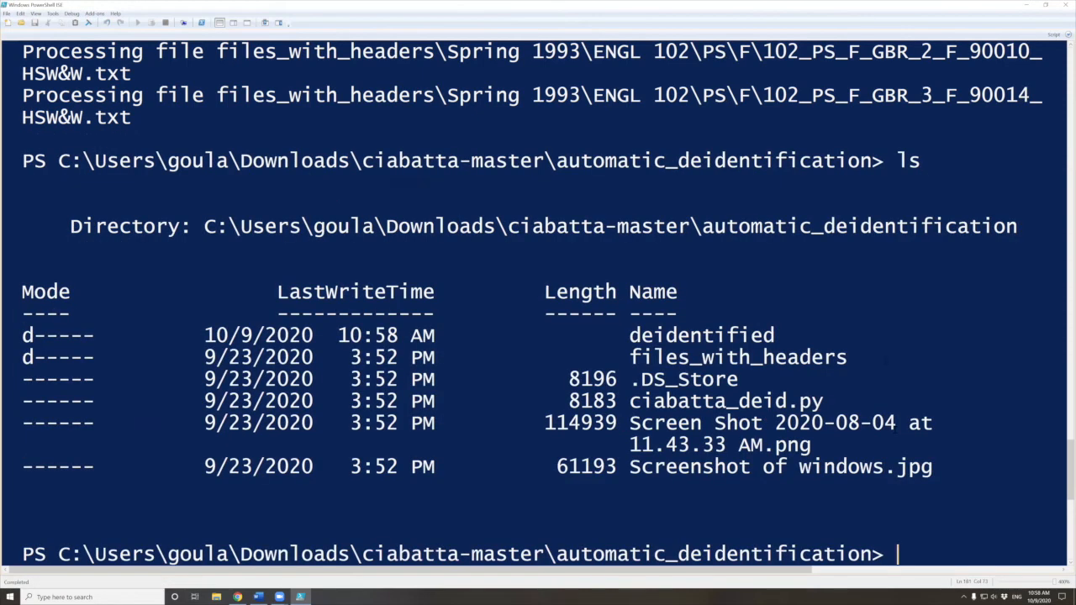
{"action": "double_click", "coordinate": [701, 335]}
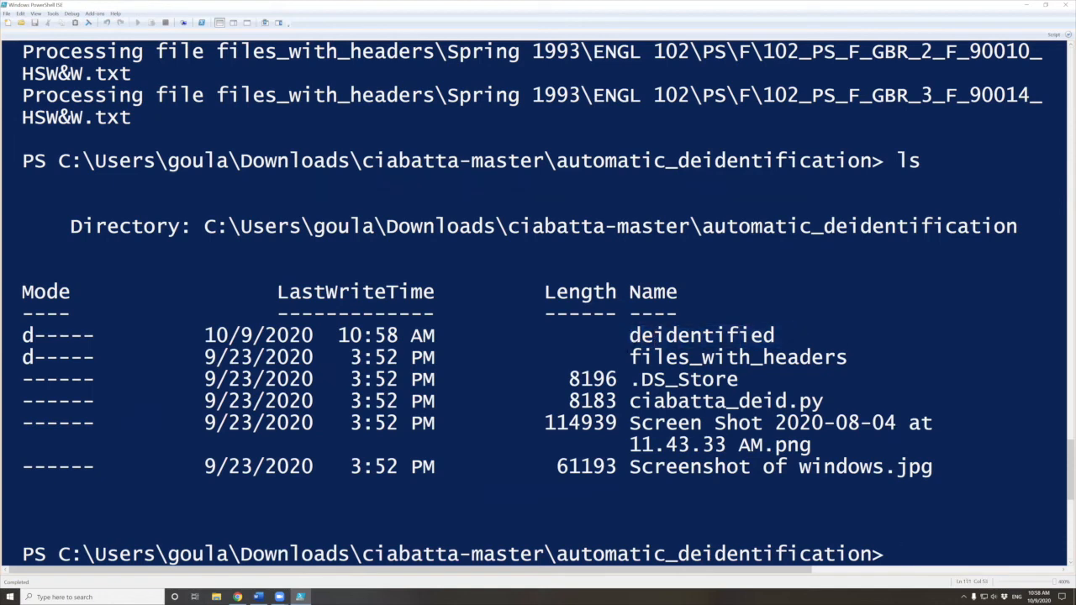
{"action": "double_click", "coordinate": [737, 357]}
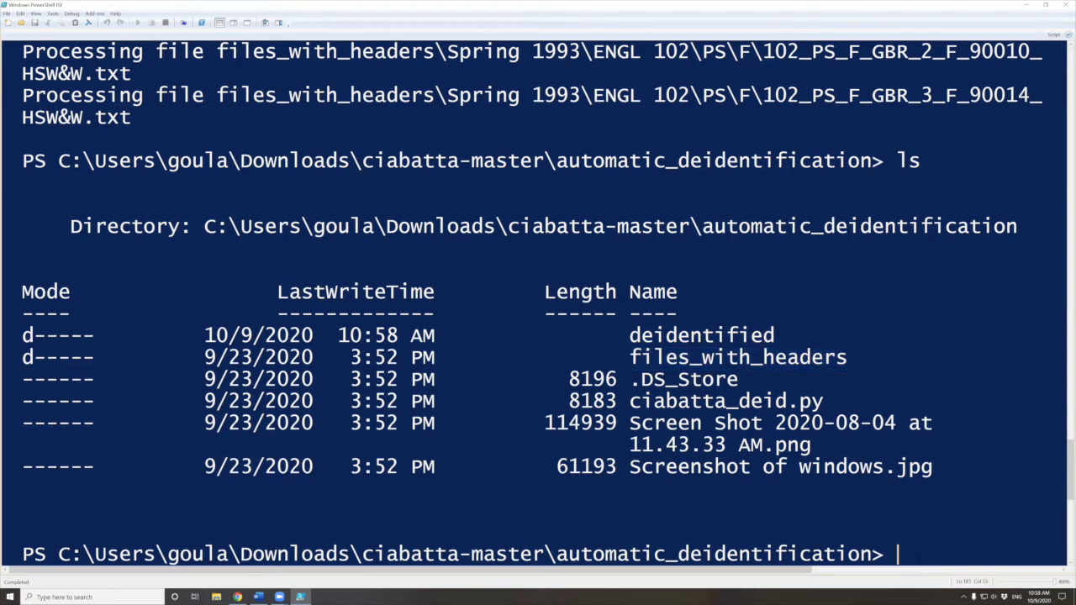
{"action": "scroll", "scroll_direction": "down", "scroll_amount": 3}
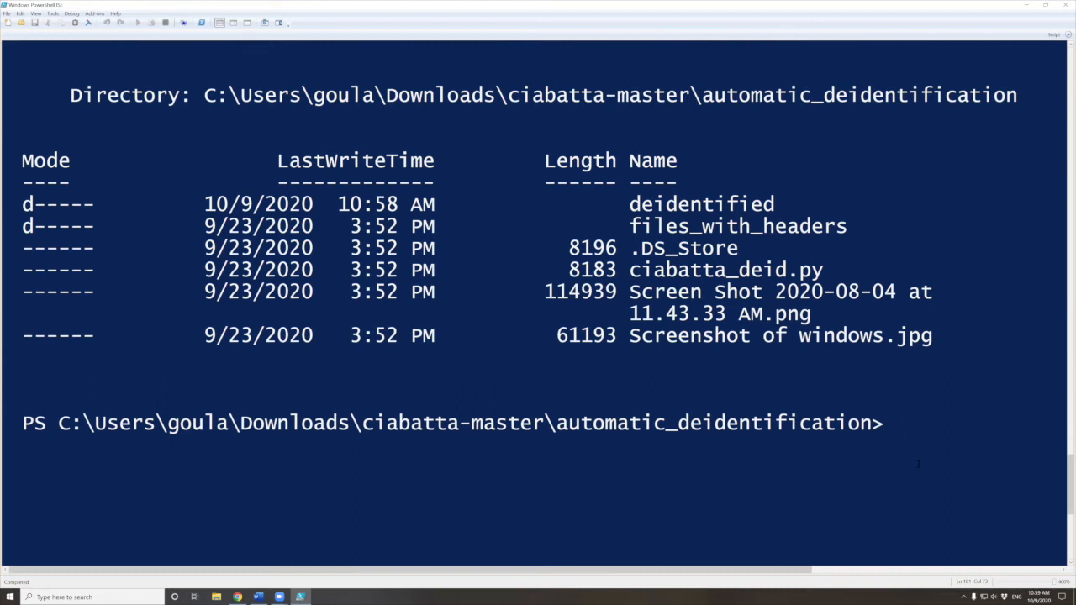
Write the wildcard path ls .\deidentified\**\**\**\**\*.txt for the deidentified .txt files.
{"action": "type", "text": "ls de"}
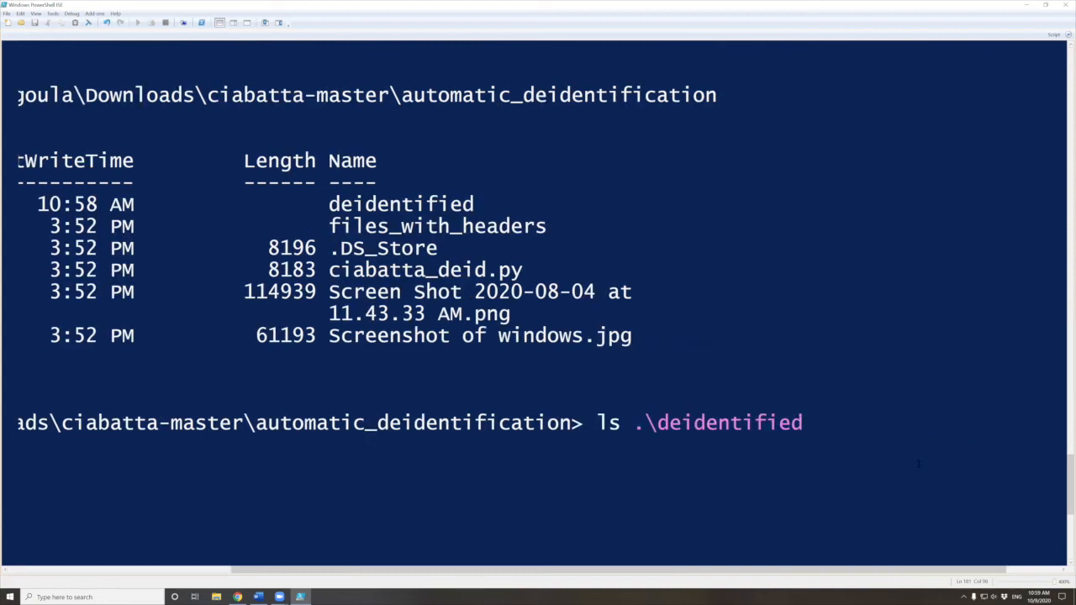
{"action": "type", "text": "\\"}
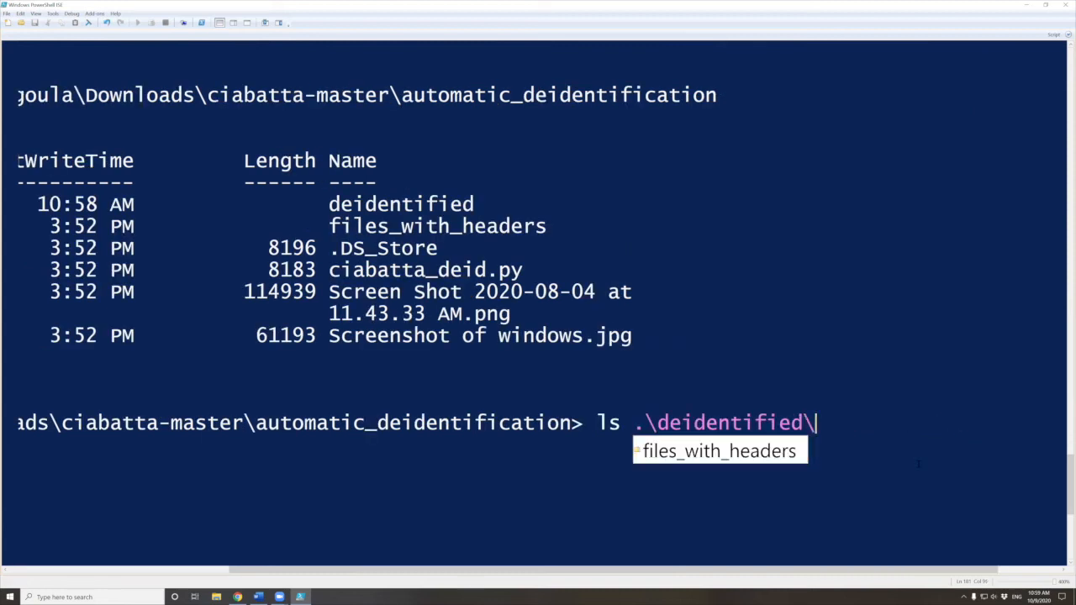
{"action": "type", "text": "**\\**"}
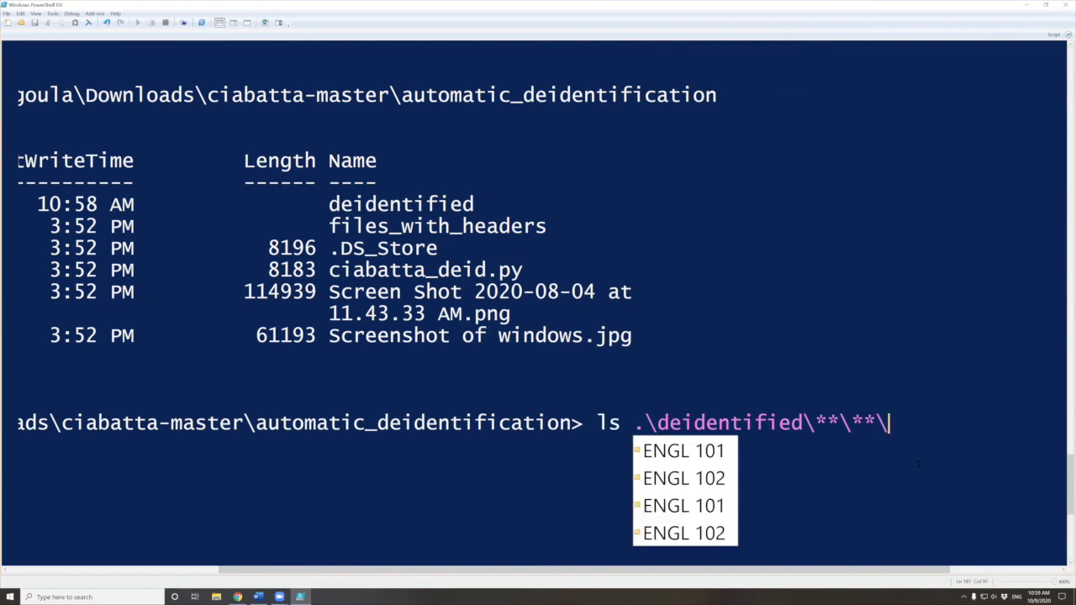
{"action": "type", "text": "\\**"}
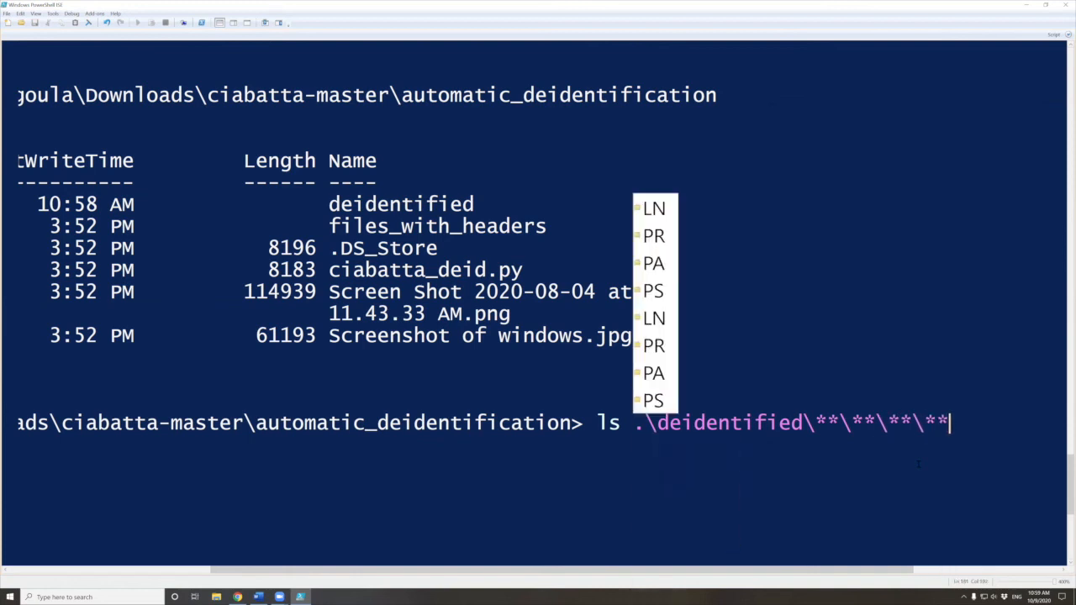
{"action": "type", "text": "\\**\\*"}
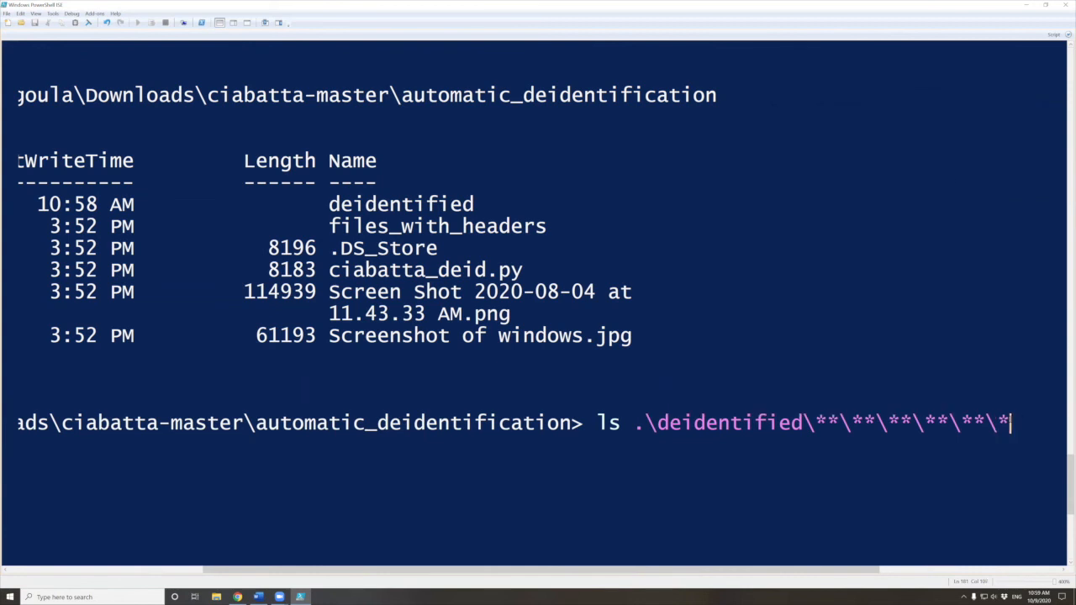
{"action": "type", "text": ".txt"}
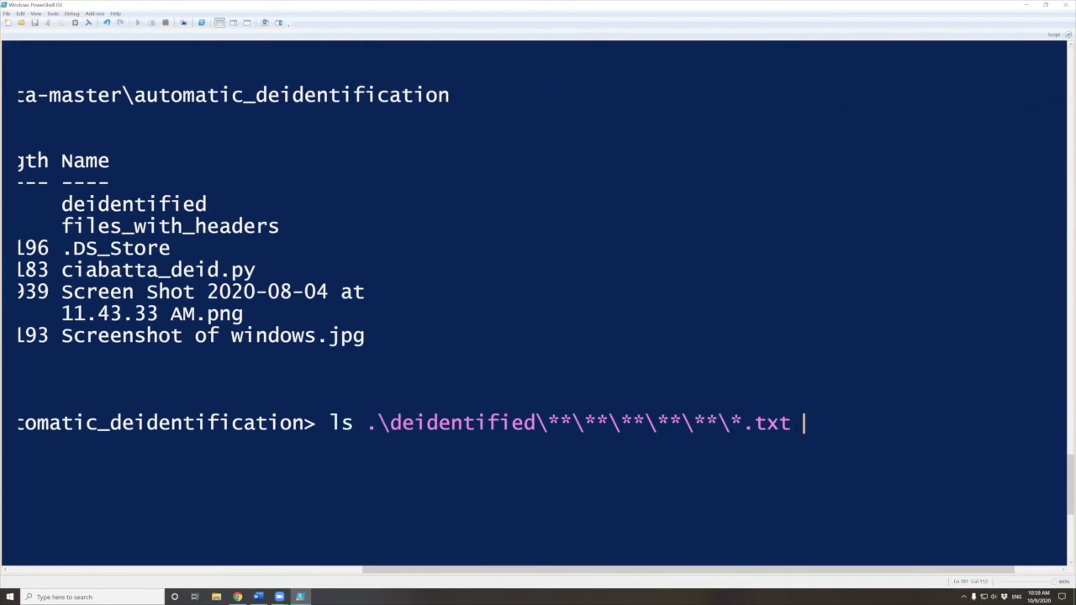
Pipe it into Measure-Object -Line and run it, reporting 40 files.
{"action": "type", "text": "M"}
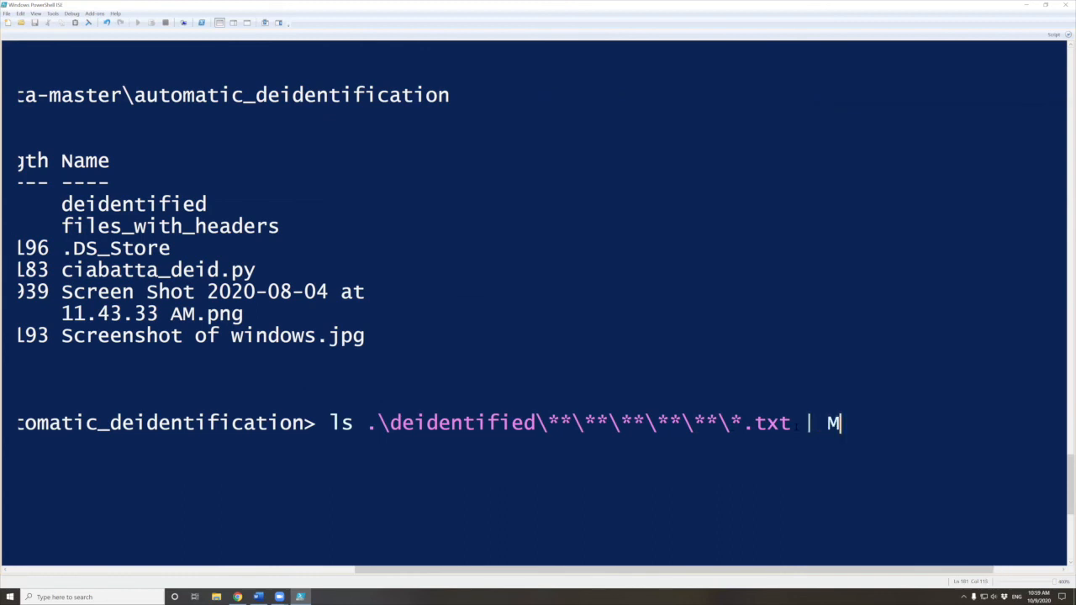
{"action": "type", "text": "easure-Object"}
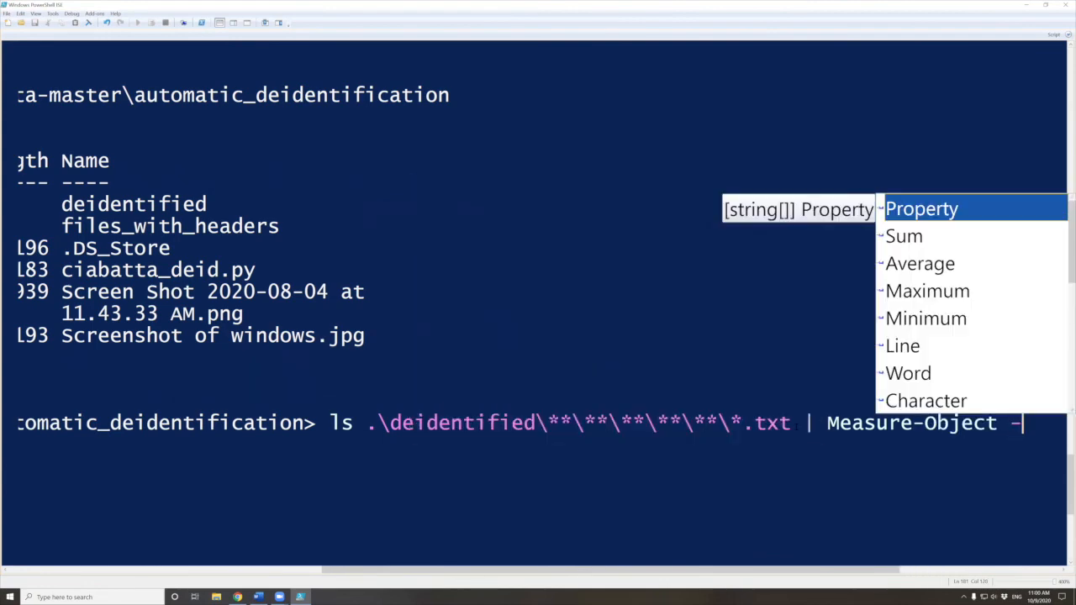
{"action": "type", "text": "-Line"}
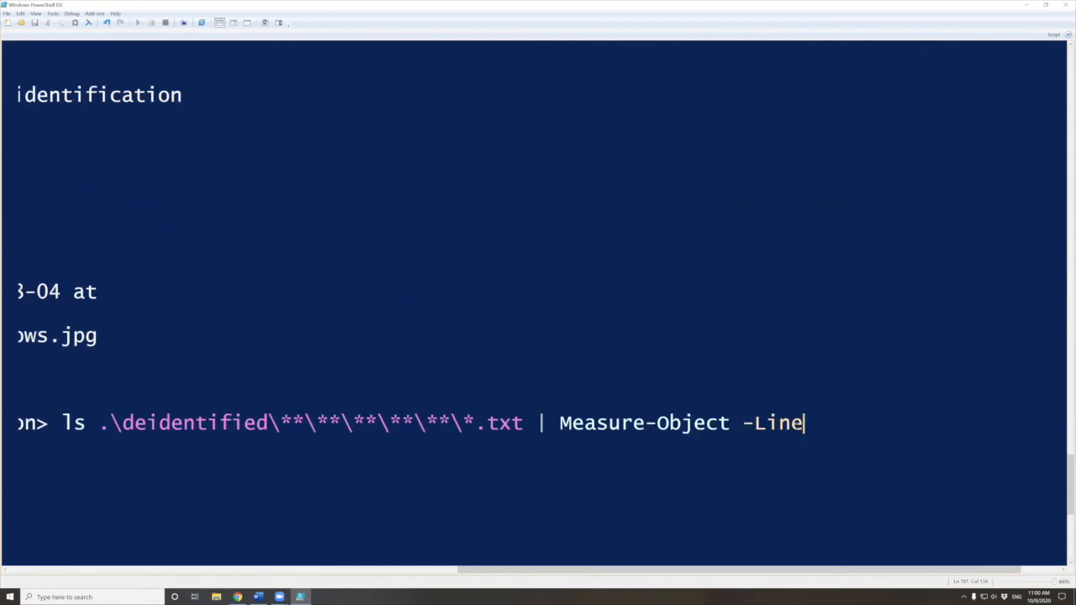
{"action": "key", "text": "Enter"}
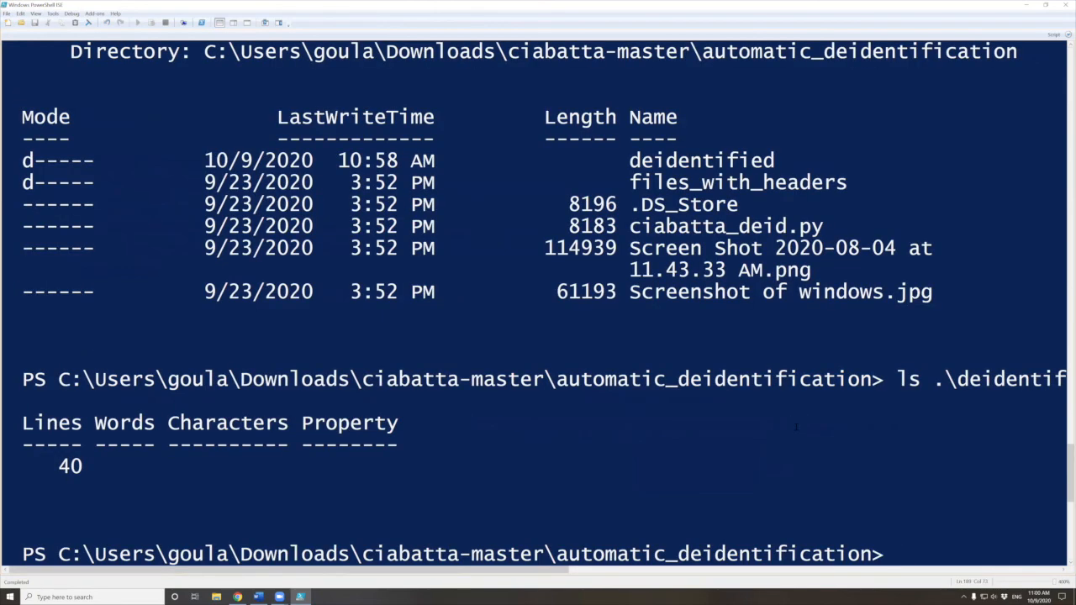